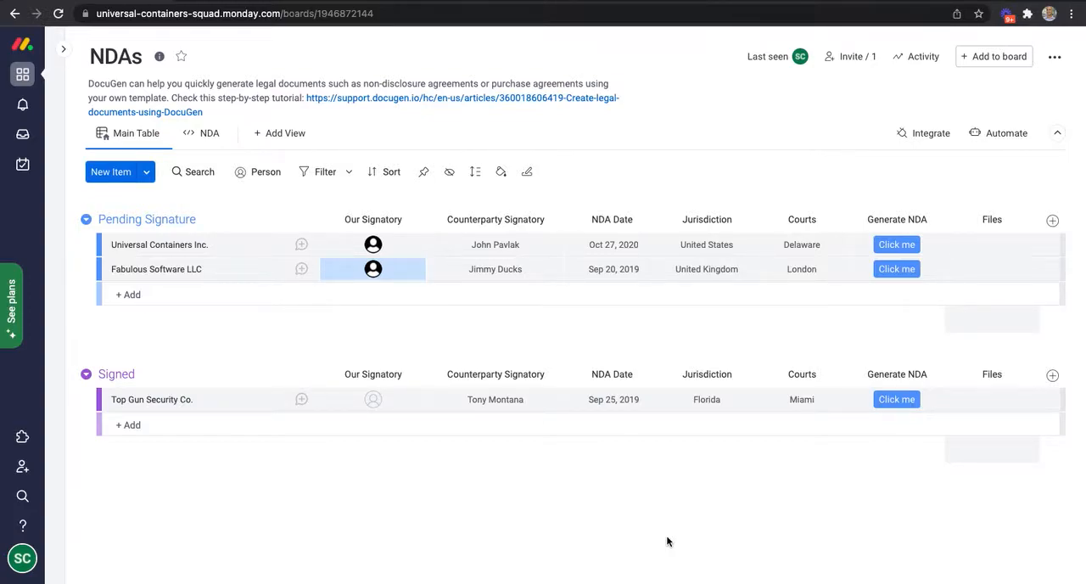
{"action": "mouse_move", "coordinate": [537, 330]}
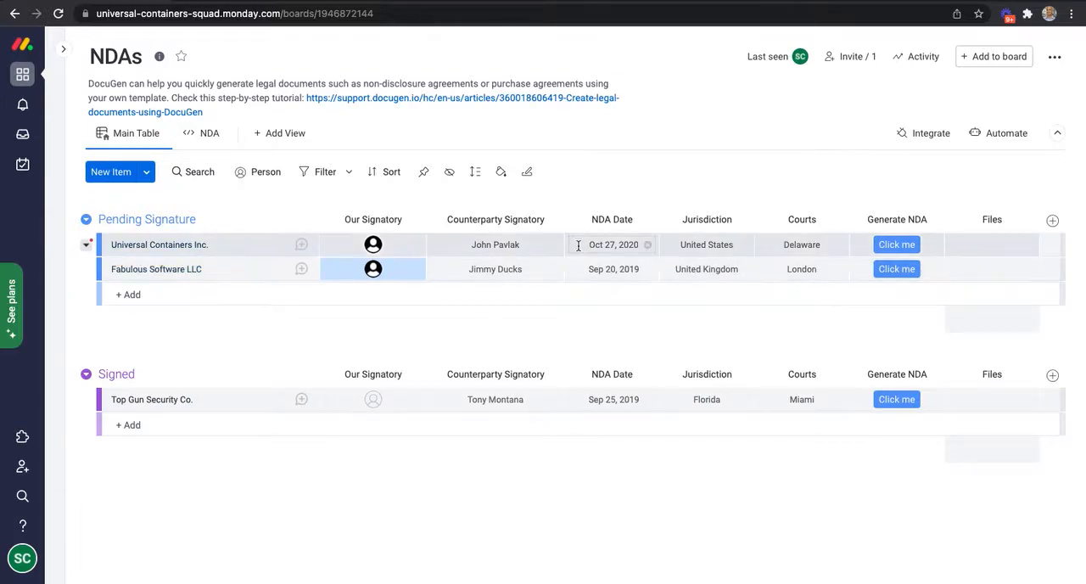
Step: Generate the Universal Containers Inc. NDA and preview its PDF from the Files column
{"action": "left_click", "coordinate": [896, 244]}
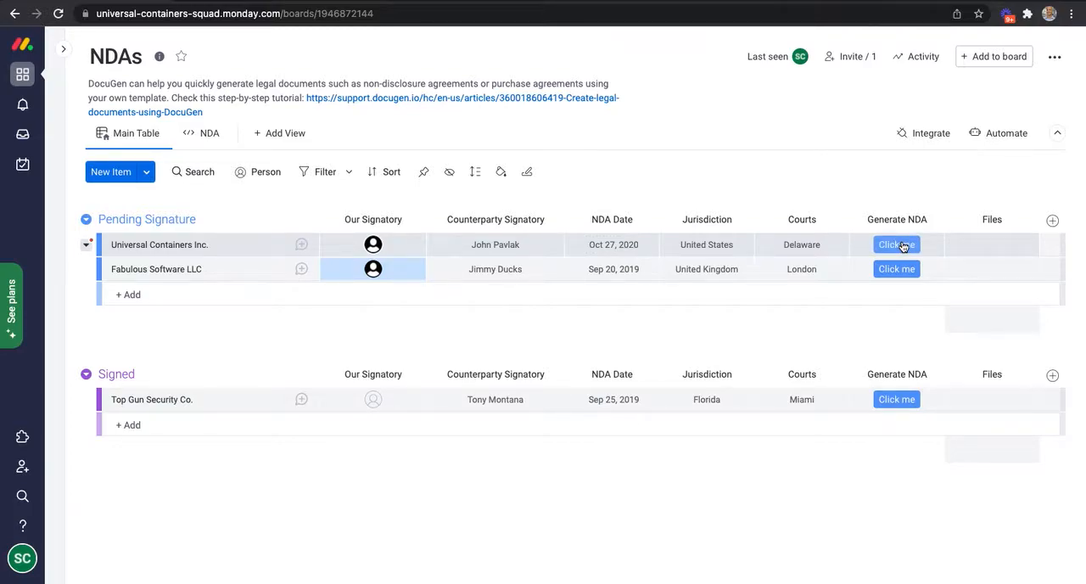
{"action": "left_click", "coordinate": [897, 245]}
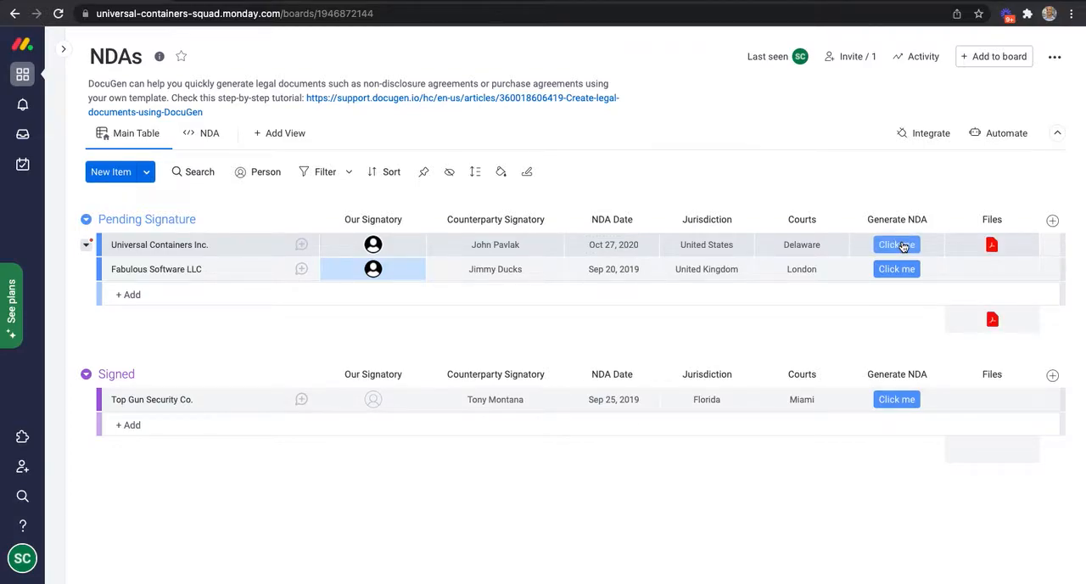
{"action": "left_click", "coordinate": [992, 244]}
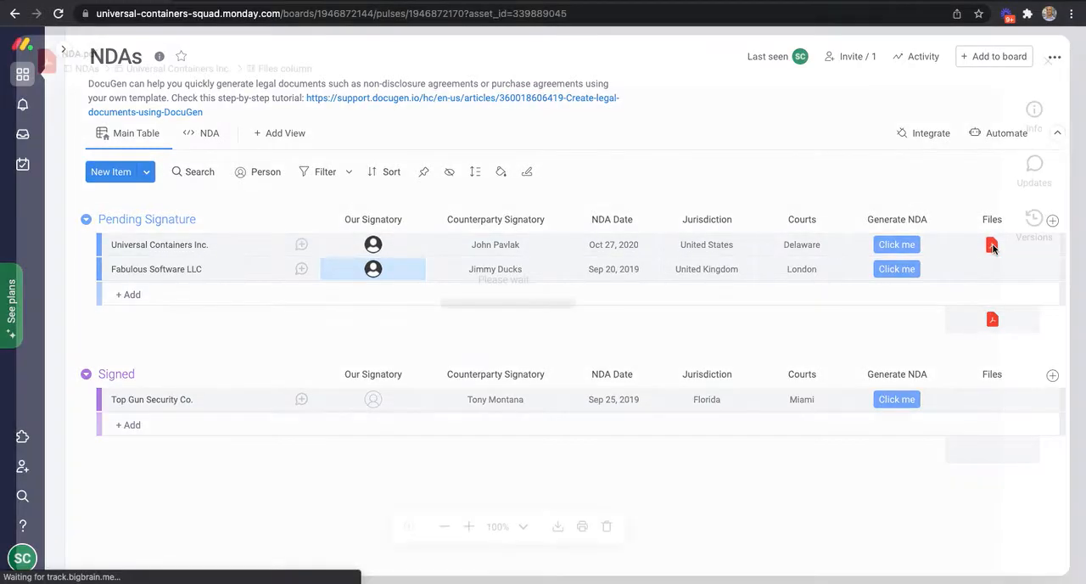
{"action": "left_click", "coordinate": [993, 244]}
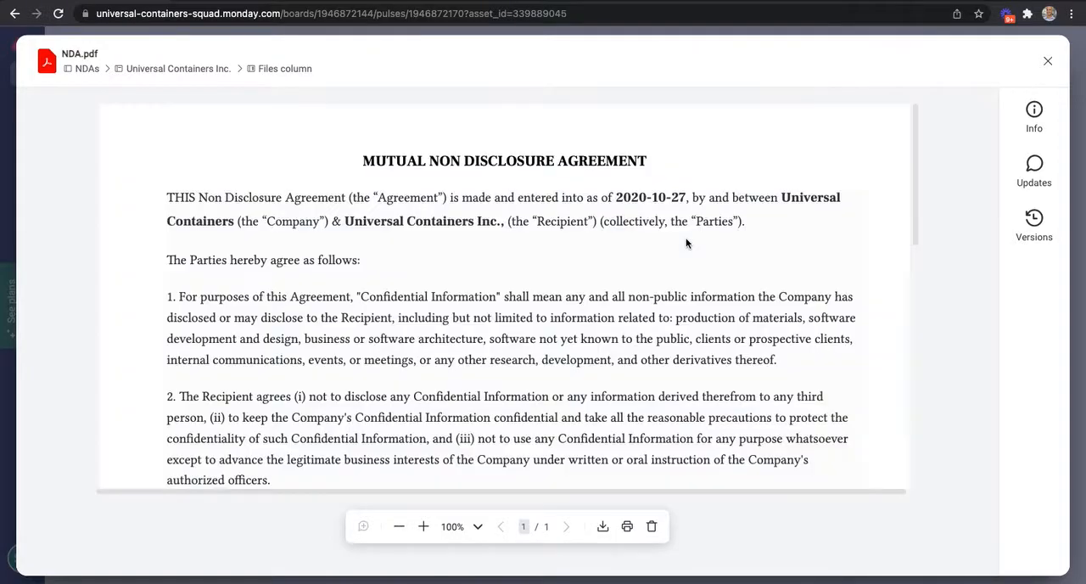
{"action": "mouse_move", "coordinate": [772, 246]}
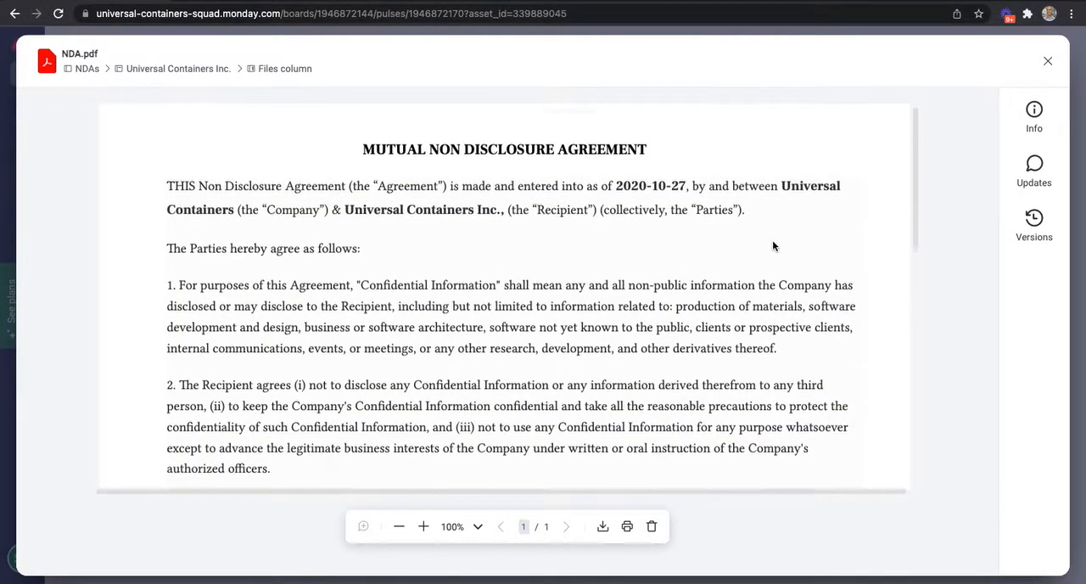
{"action": "scroll", "scroll_direction": "down", "scroll_amount": 3}
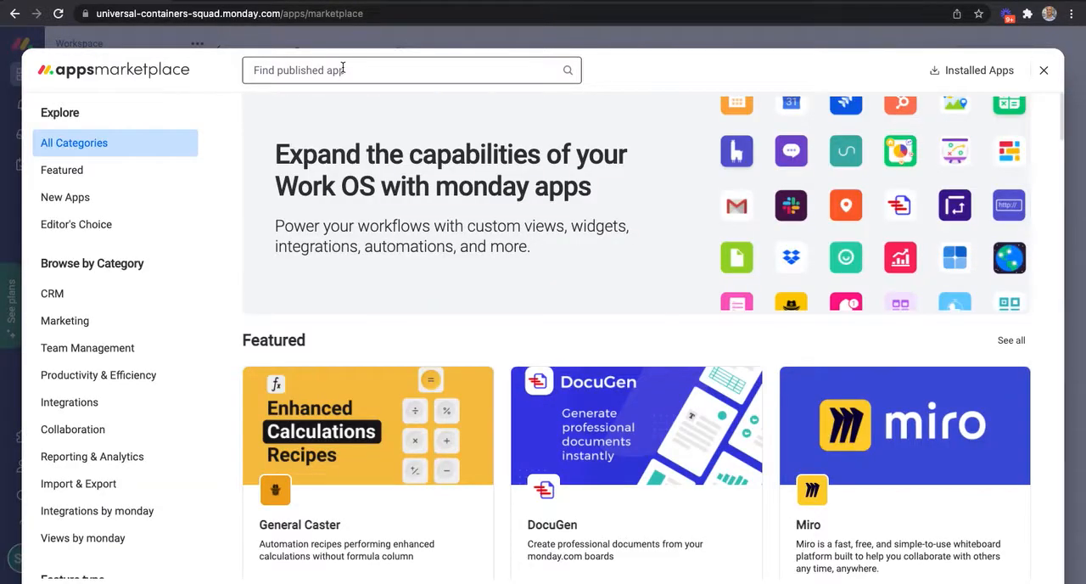
Step: Search the marketplace for 'docugen' and open the DocuGen app page
{"action": "type", "text": "docugen"}
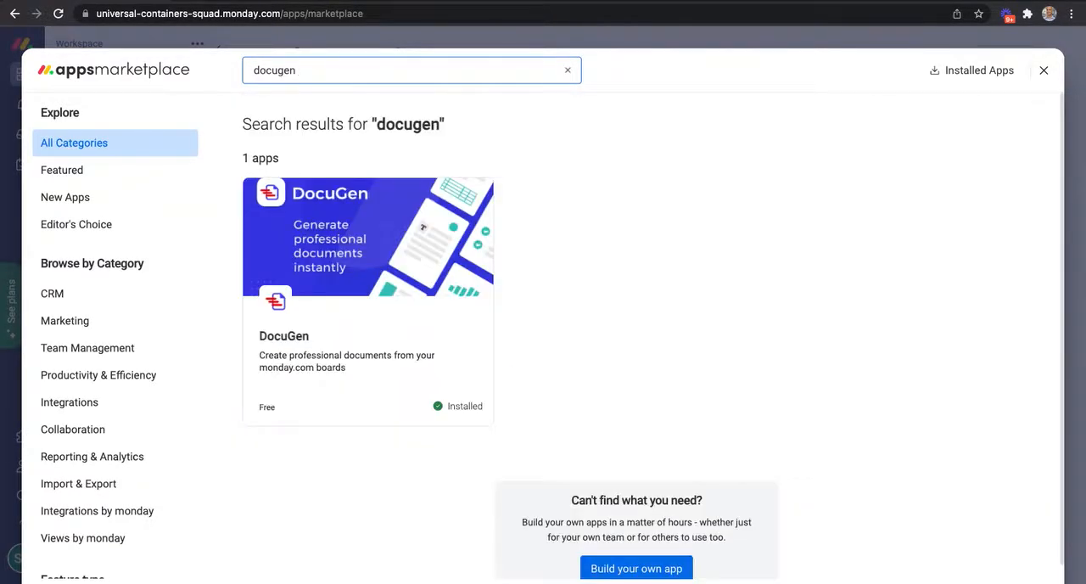
{"action": "left_click", "coordinate": [367, 238]}
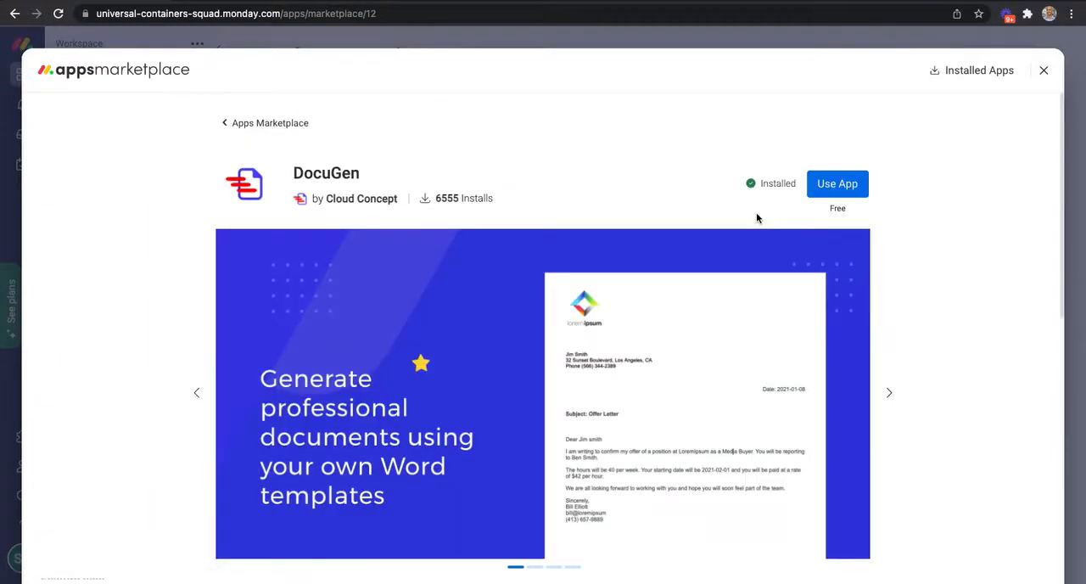
{"action": "mouse_move", "coordinate": [793, 136]}
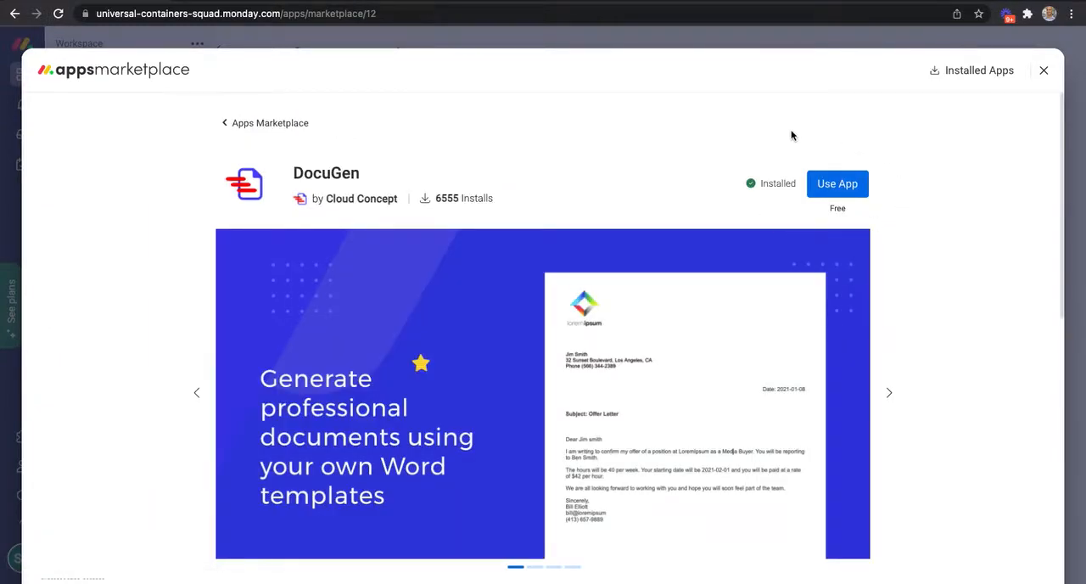
{"action": "mouse_move", "coordinate": [912, 218]}
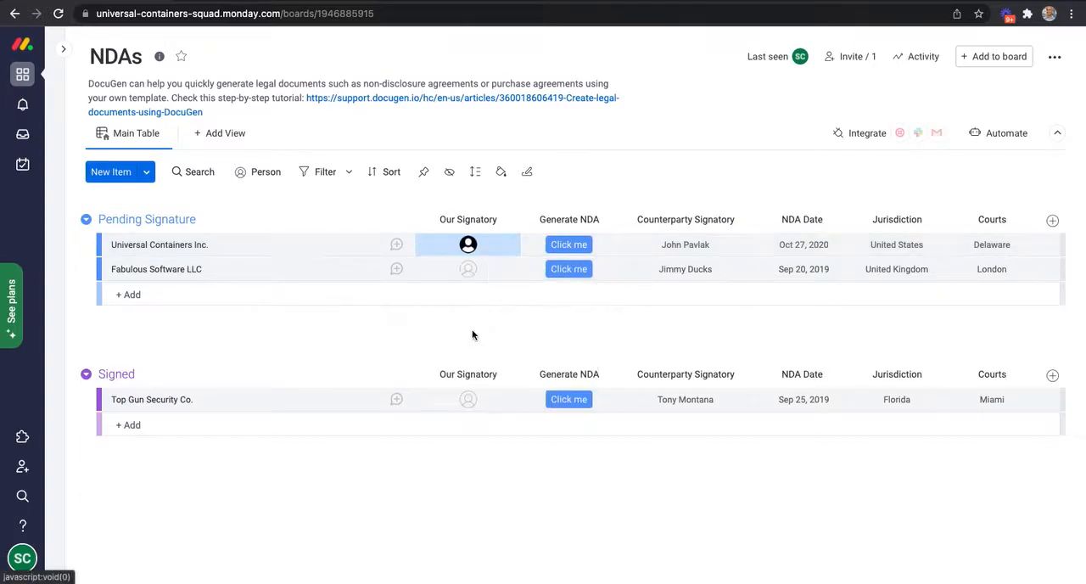
Step: Assign a signatory to Fabulous Software LLC and begin adding a Files column
{"action": "left_click", "coordinate": [468, 269]}
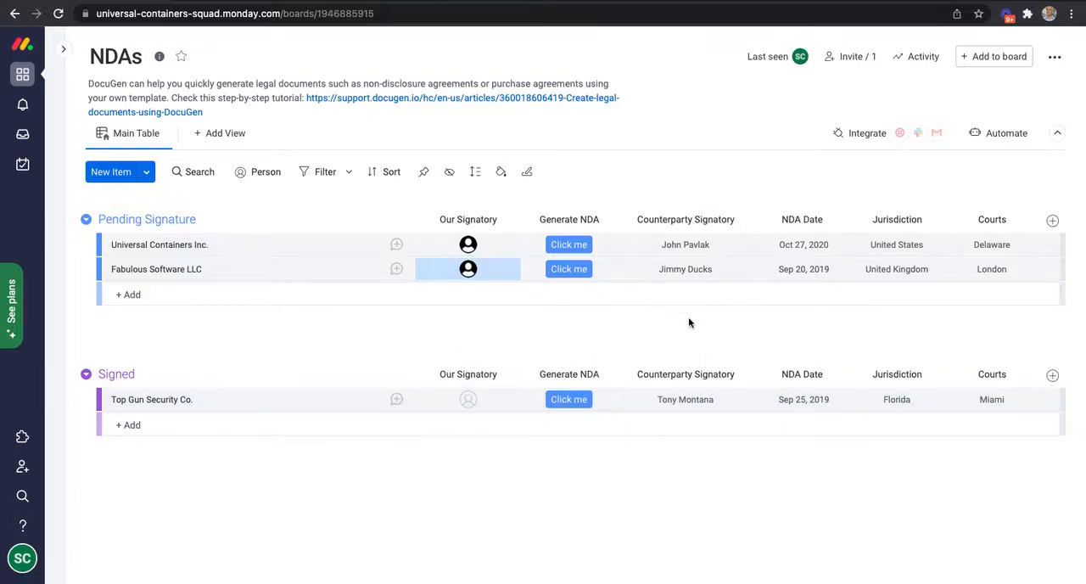
{"action": "mouse_move", "coordinate": [855, 323]}
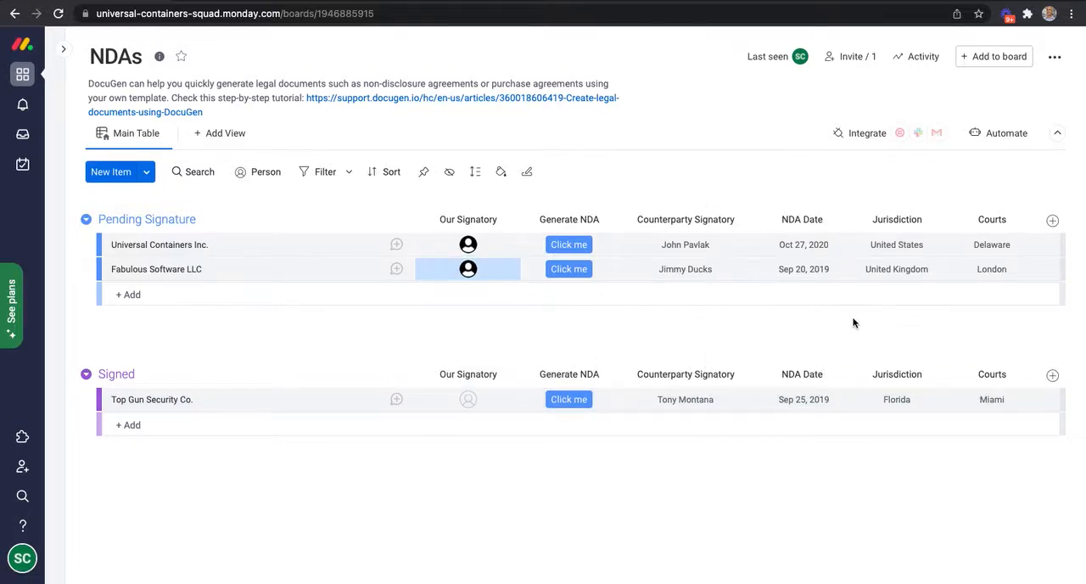
{"action": "mouse_move", "coordinate": [569, 219]}
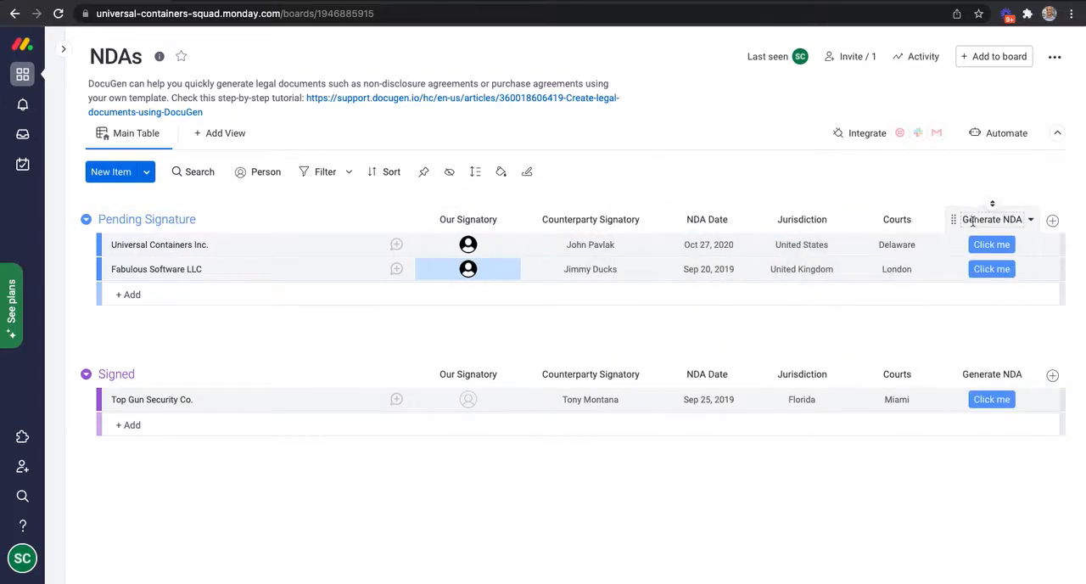
{"action": "left_click", "coordinate": [1052, 220]}
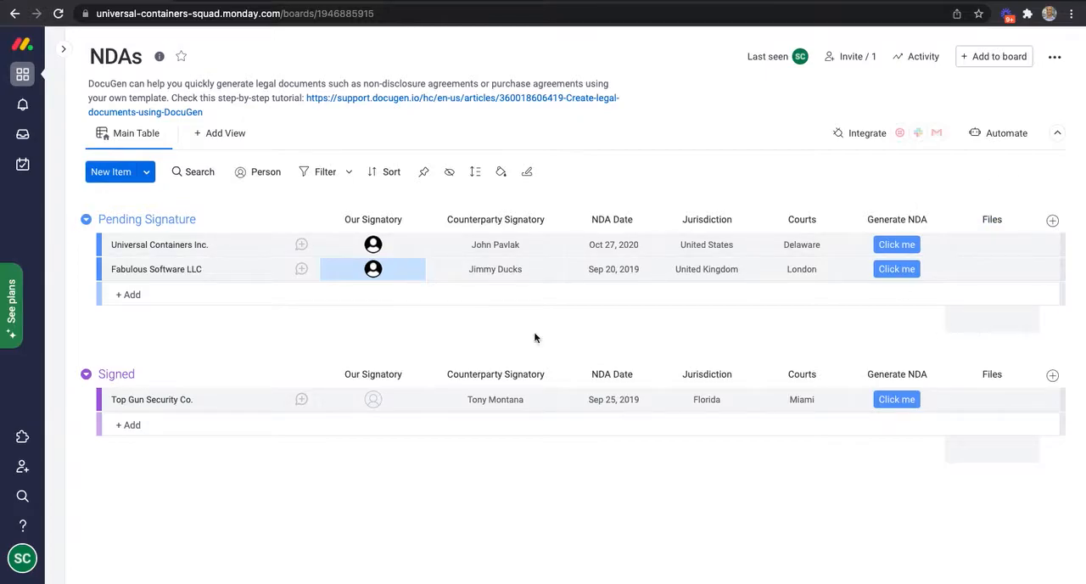
Step: Find DocuGen under More views by searching 'docugen' and add it to the board
{"action": "left_click", "coordinate": [219, 133]}
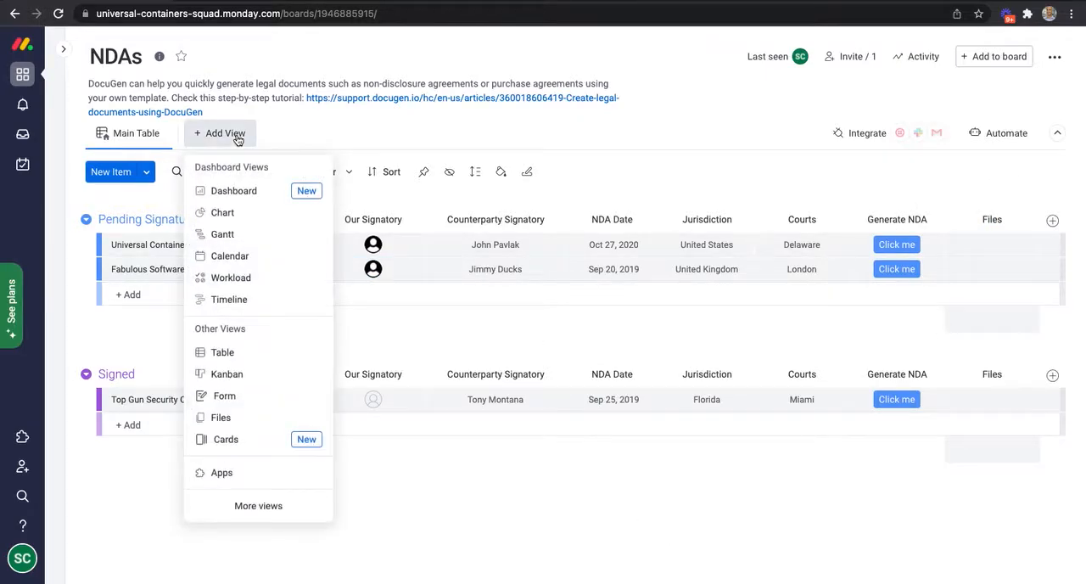
{"action": "left_click", "coordinate": [258, 506]}
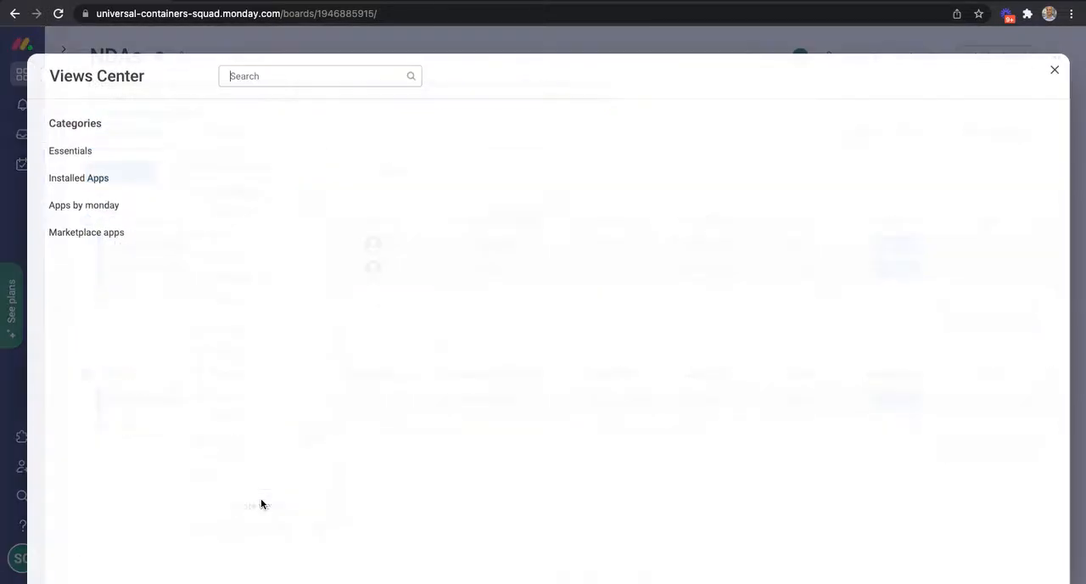
{"action": "type", "text": "docugen"}
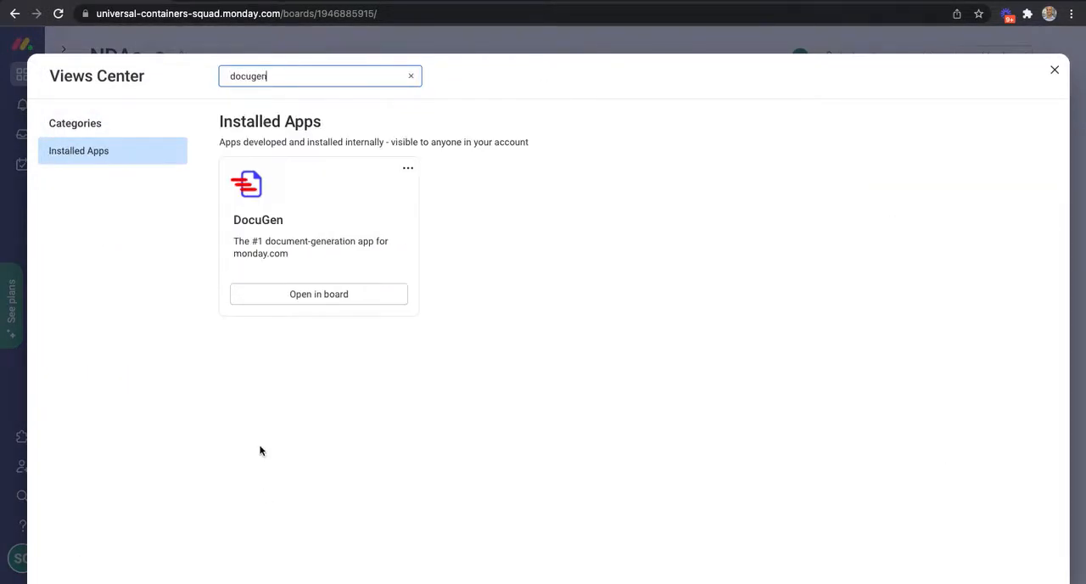
{"action": "left_click", "coordinate": [318, 293]}
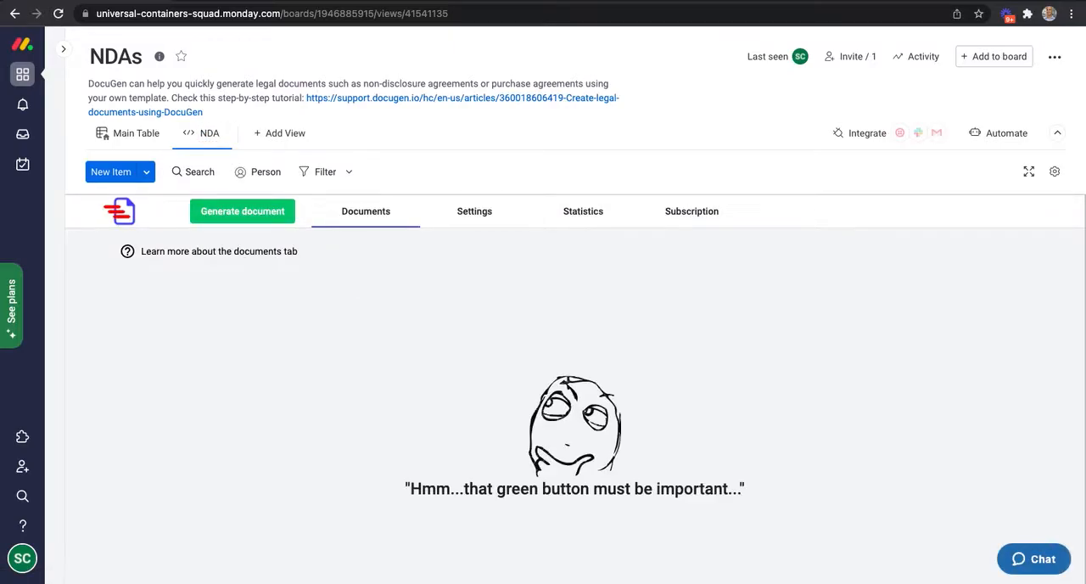
Step: In DocuGen settings, attach documents to the Files column and turn off email attachments
{"action": "left_click", "coordinate": [475, 211]}
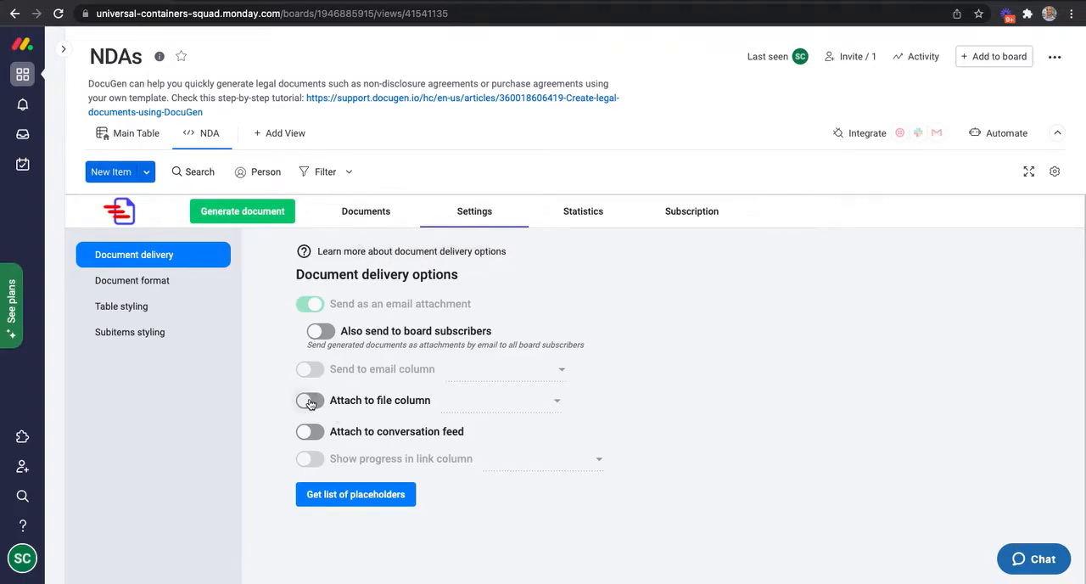
{"action": "left_click", "coordinate": [309, 400]}
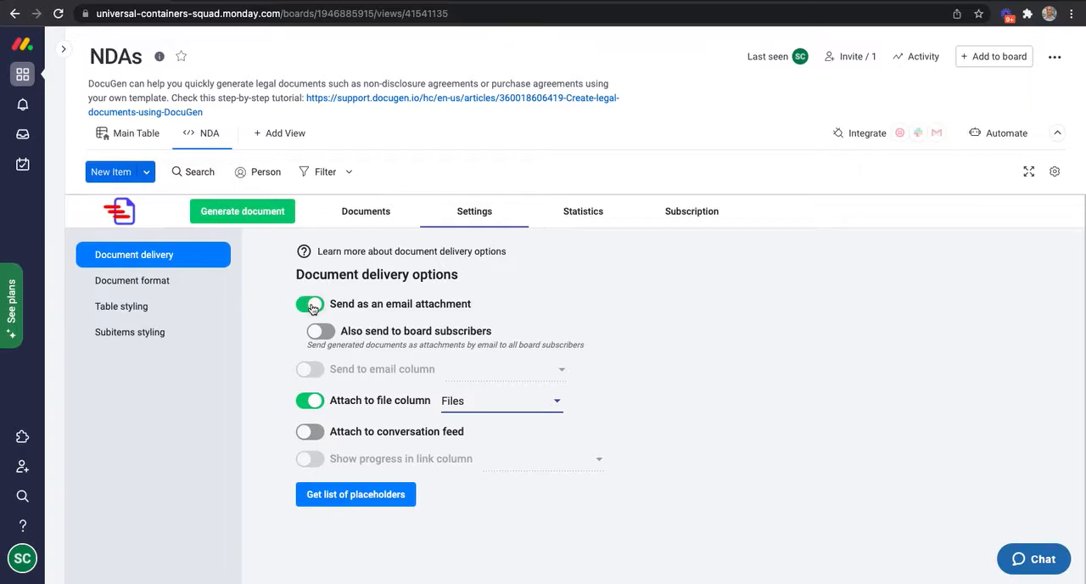
{"action": "left_click", "coordinate": [310, 303]}
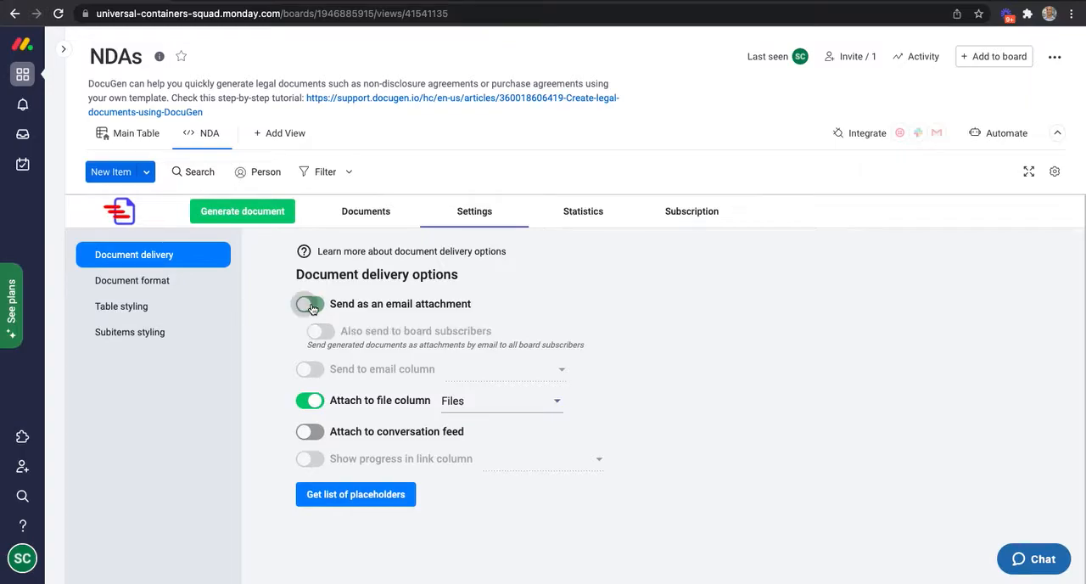
{"action": "left_click", "coordinate": [309, 304]}
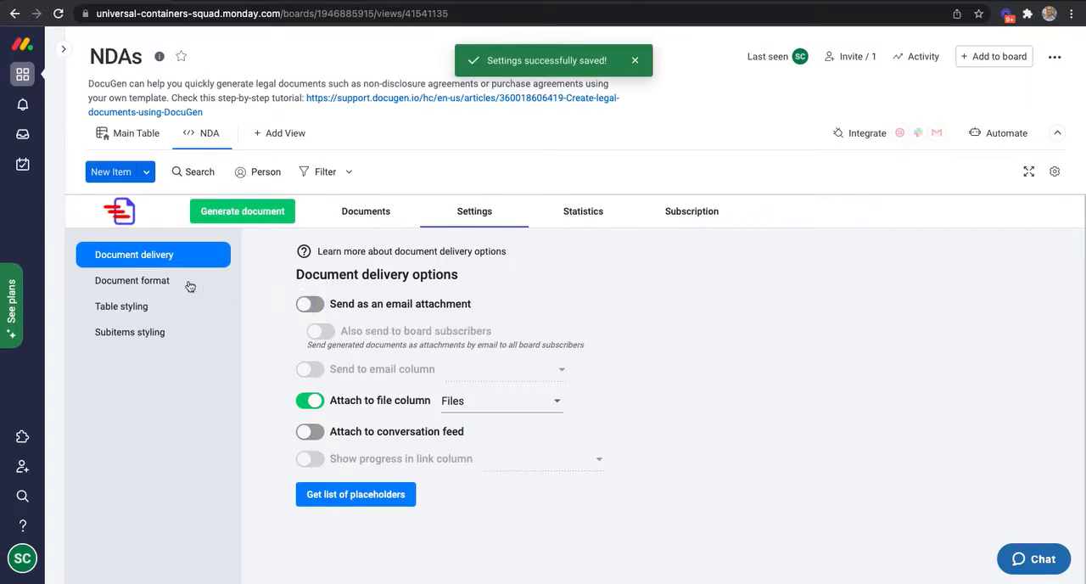
{"action": "left_click", "coordinate": [133, 280]}
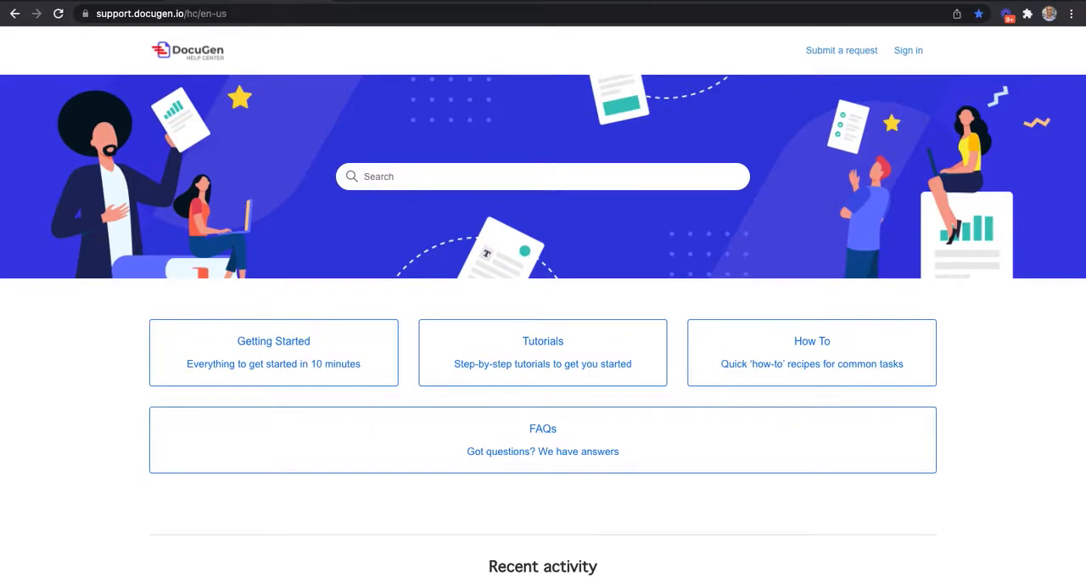
Step: Search the help center for 'template gal' and scroll through the Template Gallery samples
{"action": "left_click", "coordinate": [542, 176]}
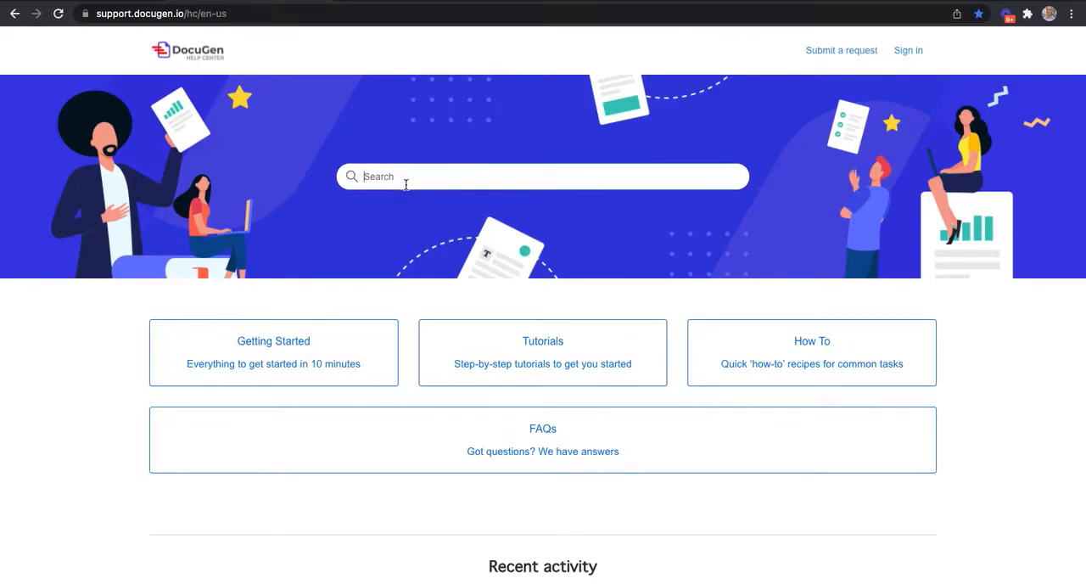
{"action": "type", "text": "template gallery"}
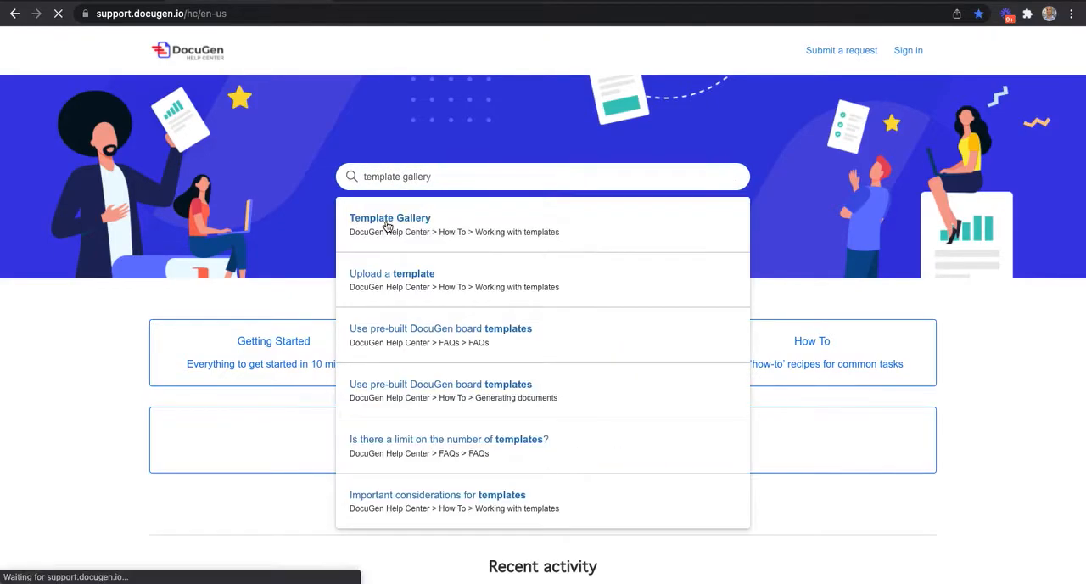
{"action": "left_click", "coordinate": [390, 218]}
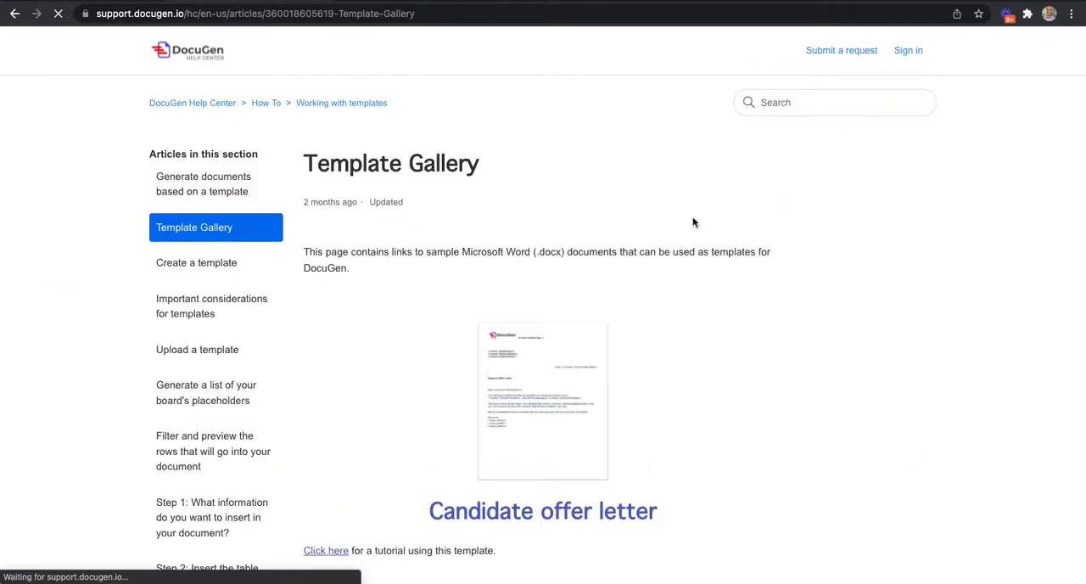
{"action": "scroll", "scroll_direction": "down", "scroll_amount": 3}
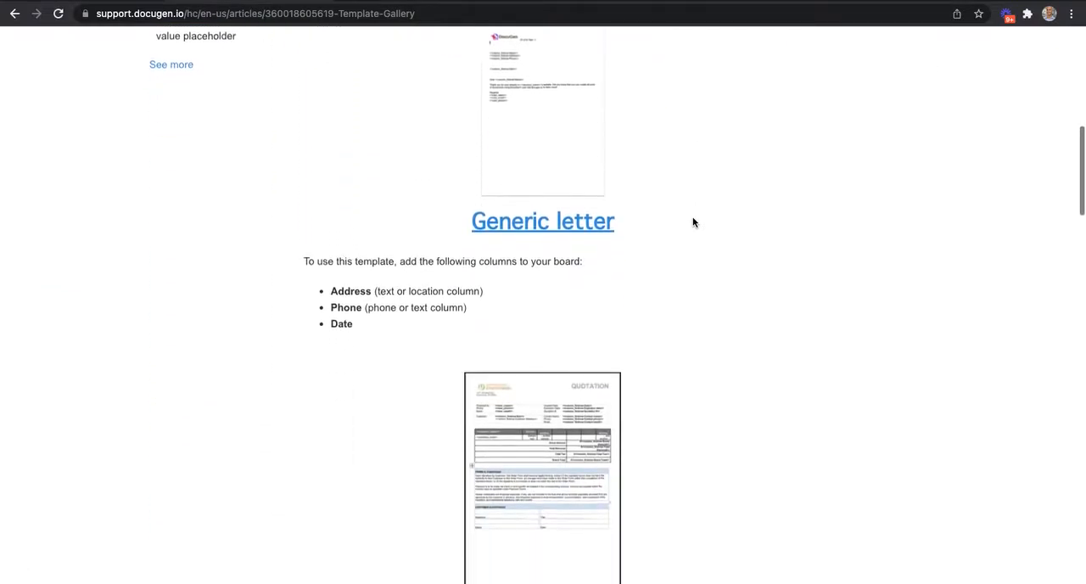
{"action": "scroll", "scroll_direction": "down", "scroll_amount": 3}
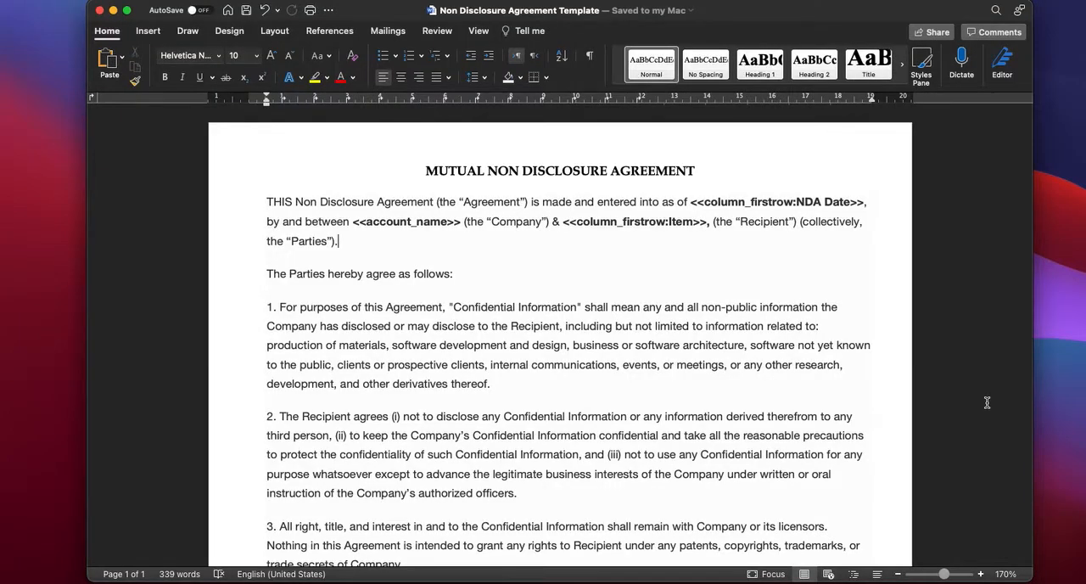
{"action": "scroll", "scroll_direction": "down", "scroll_amount": 3}
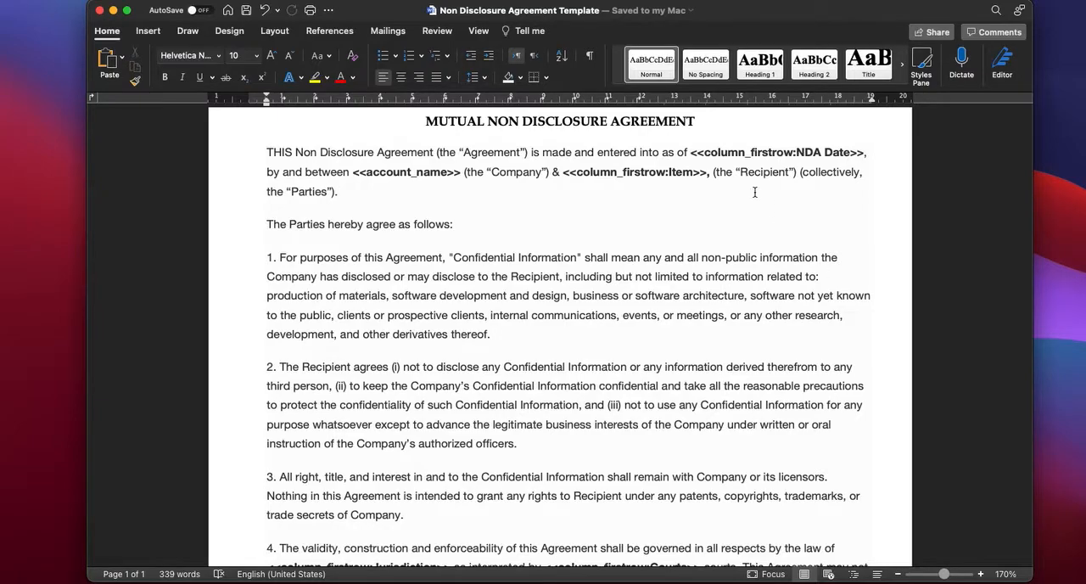
{"action": "double_click", "coordinate": [772, 152]}
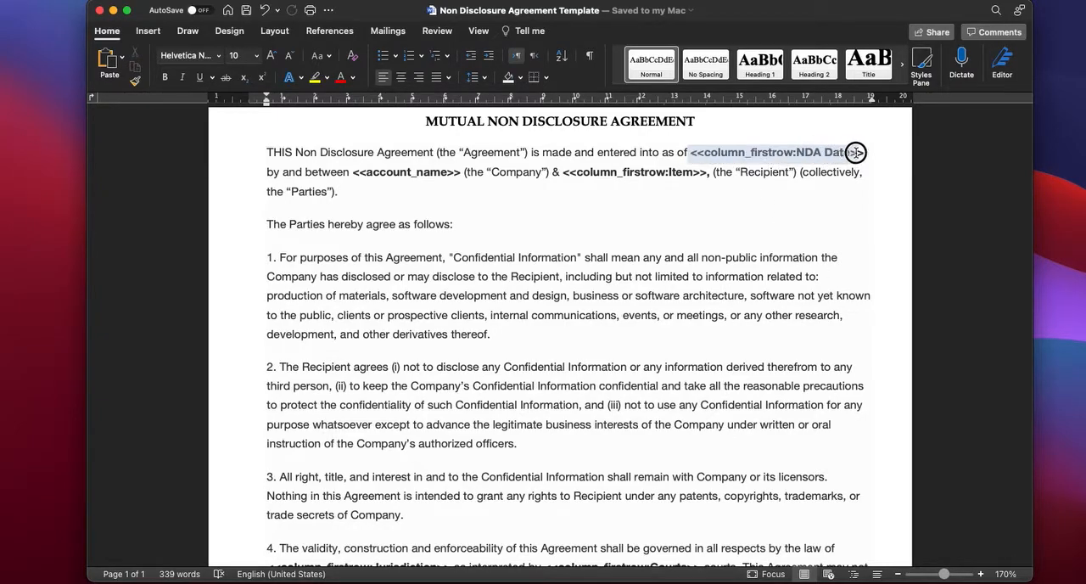
{"action": "left_click", "coordinate": [374, 171]}
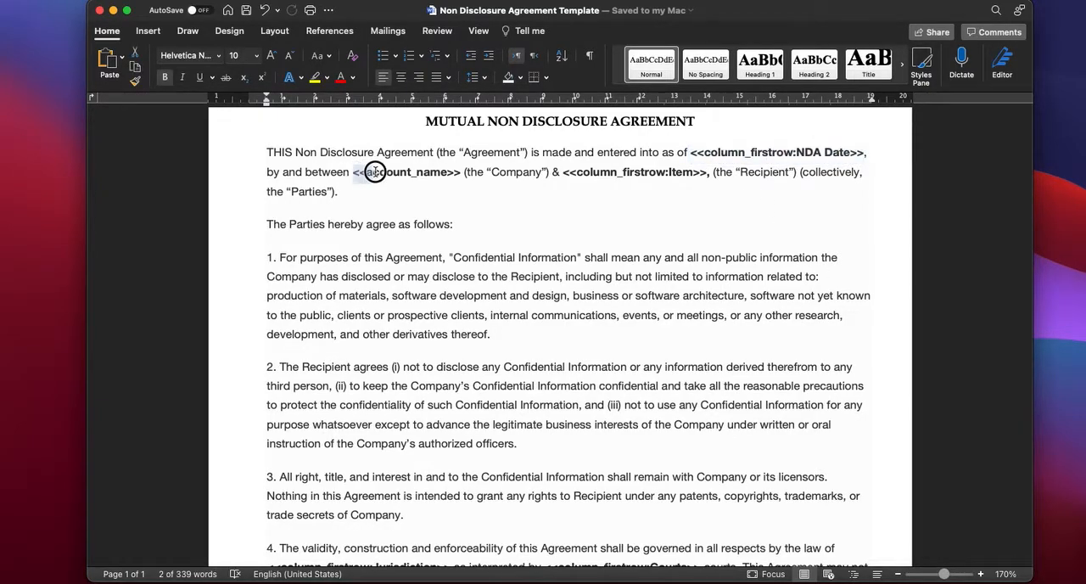
{"action": "double_click", "coordinate": [407, 171]}
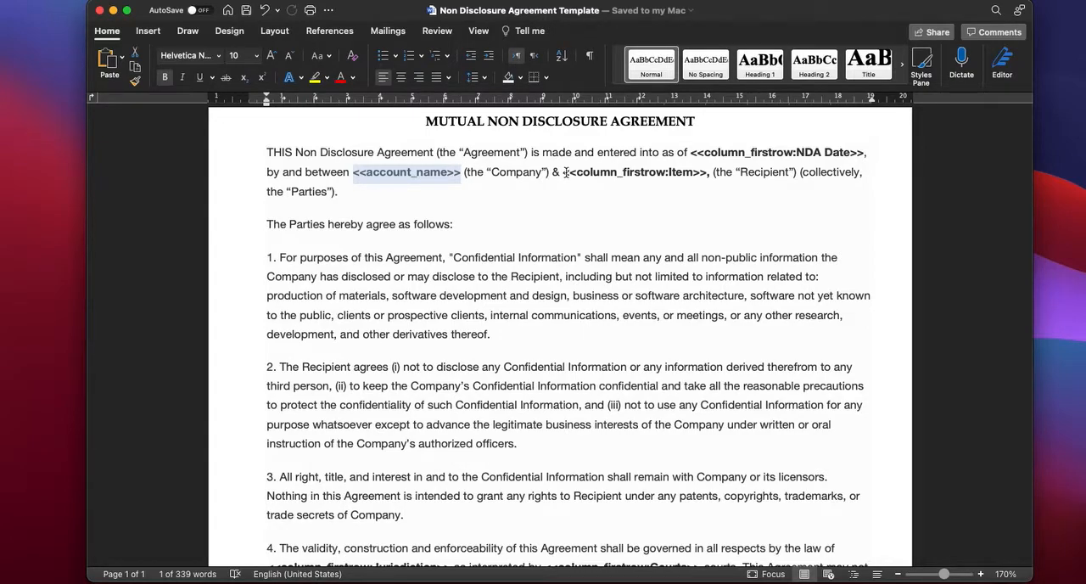
{"action": "double_click", "coordinate": [637, 171]}
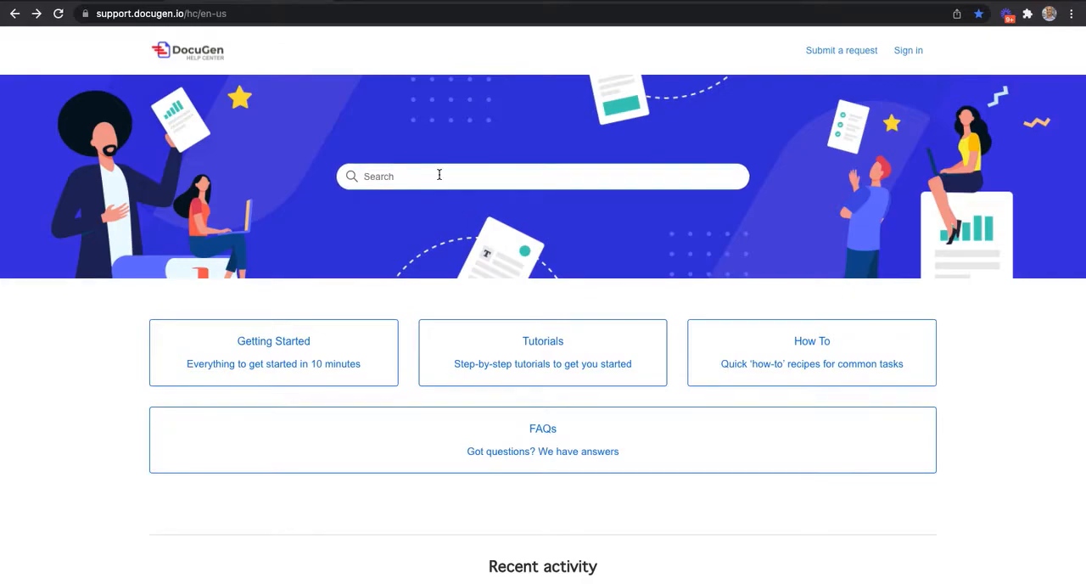
Step: Search 'placeholders' and scroll the article down to the single-value placeholders table
{"action": "type", "text": "placeholders"}
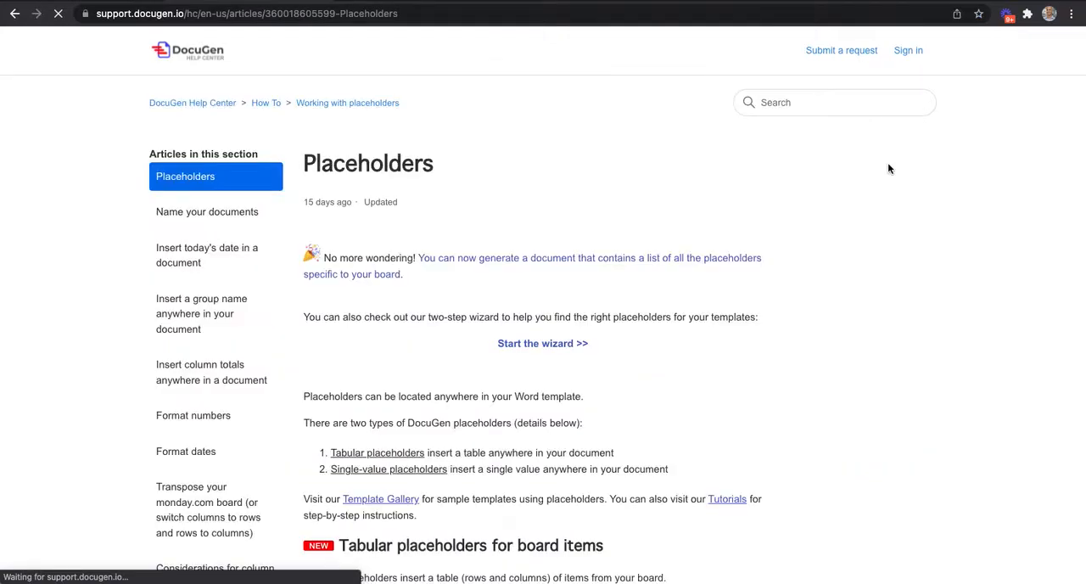
{"action": "scroll", "scroll_direction": "down", "scroll_amount": 3}
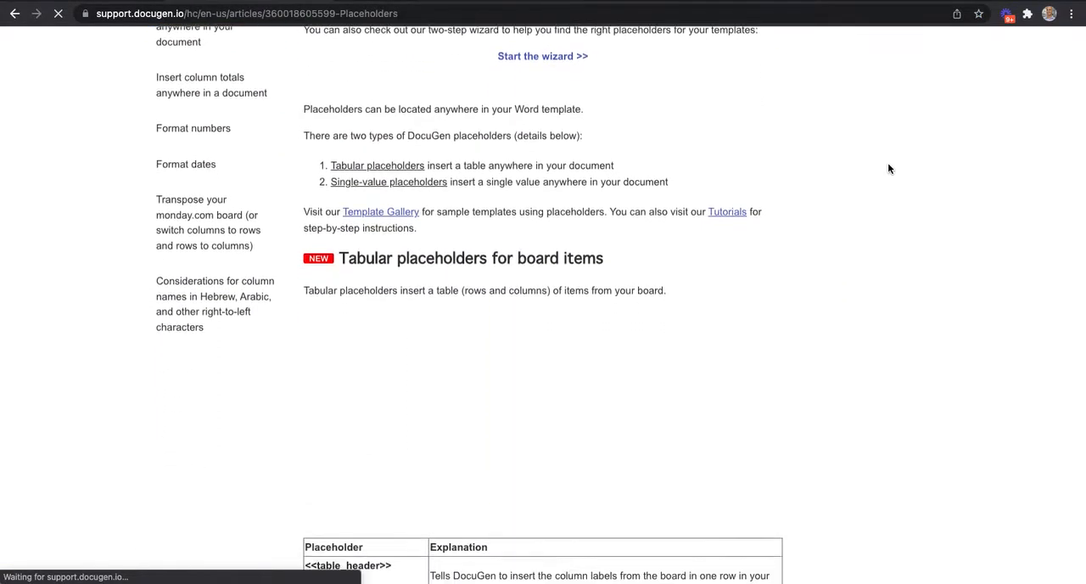
{"action": "scroll", "scroll_direction": "down", "scroll_amount": 3}
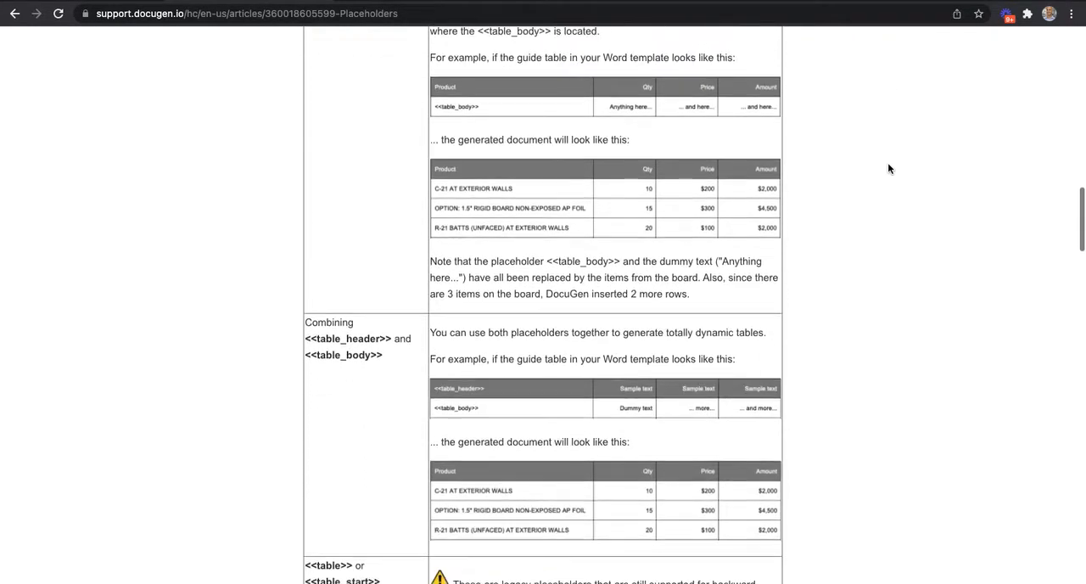
{"action": "scroll", "scroll_direction": "down", "scroll_amount": 3}
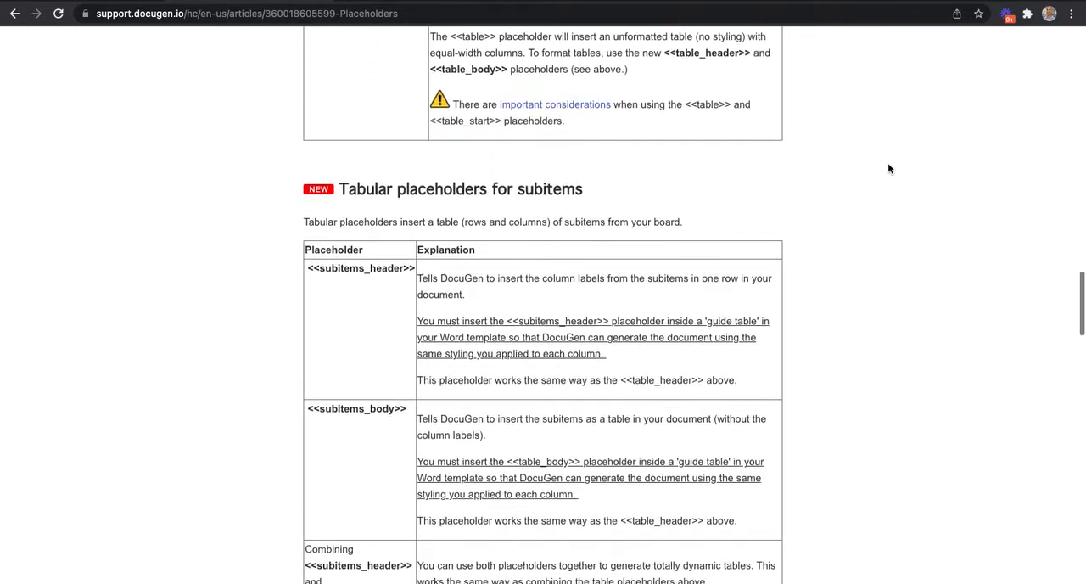
{"action": "scroll", "scroll_direction": "down", "scroll_amount": 3}
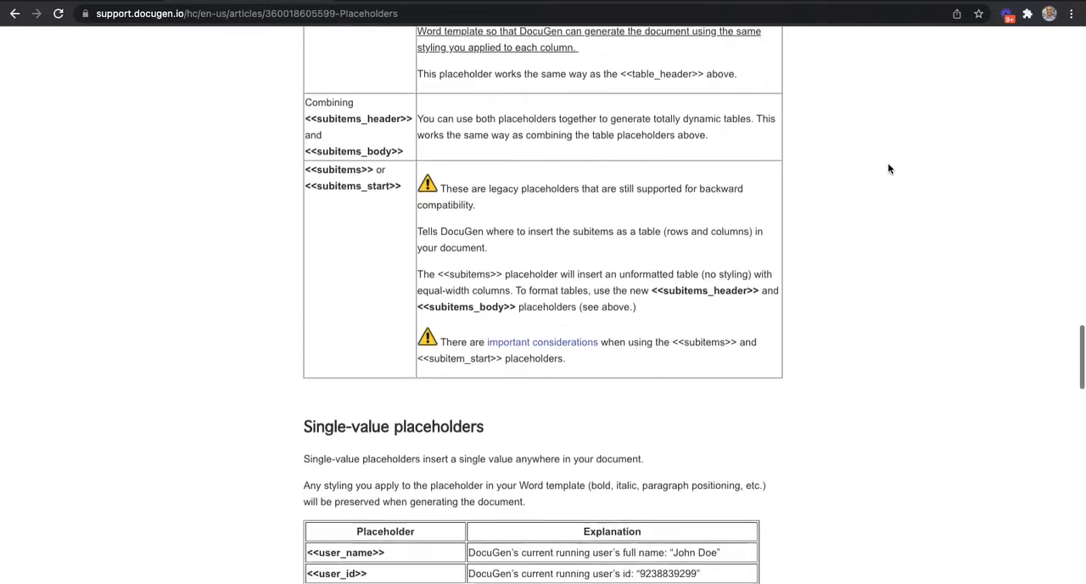
{"action": "scroll", "scroll_direction": "down", "scroll_amount": 3}
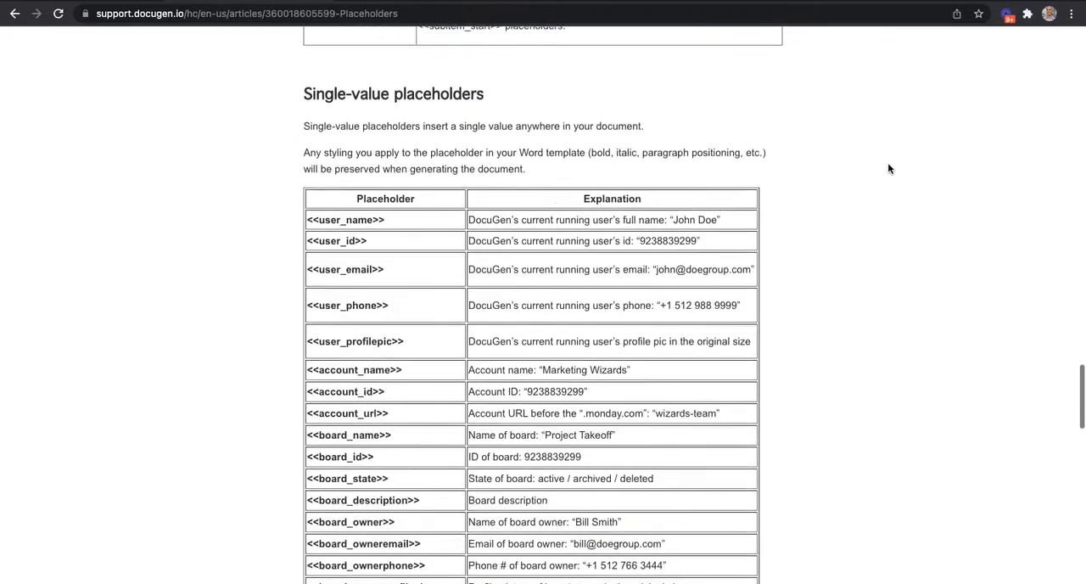
{"action": "scroll", "scroll_direction": "down", "scroll_amount": 3}
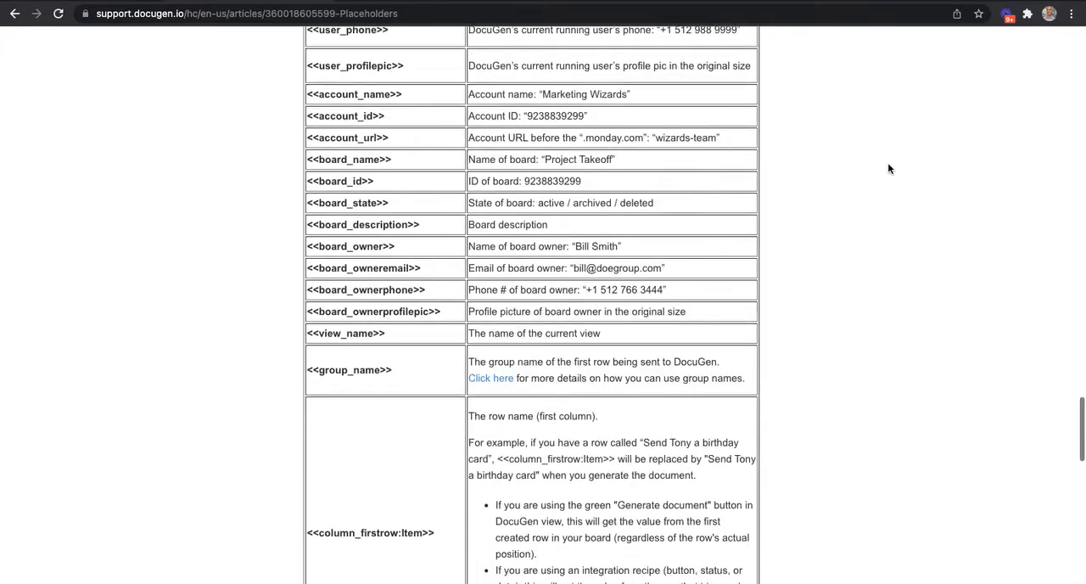
{"action": "scroll", "scroll_direction": "down", "scroll_amount": 3}
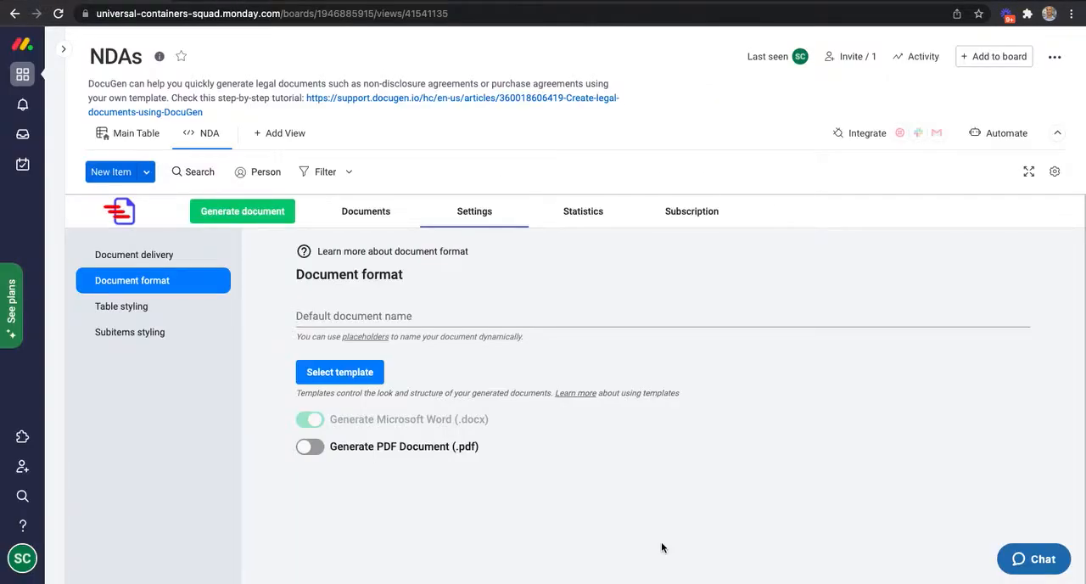
Step: Choose the NDA Word template with PDF on and Word off, then return to Main Table
{"action": "left_click", "coordinate": [340, 372]}
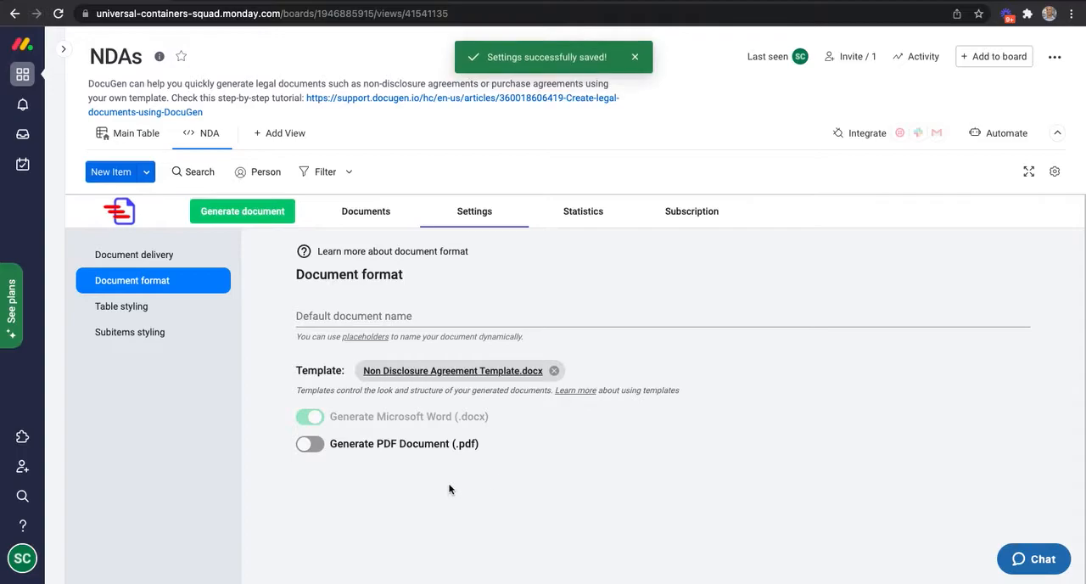
{"action": "left_click", "coordinate": [310, 443]}
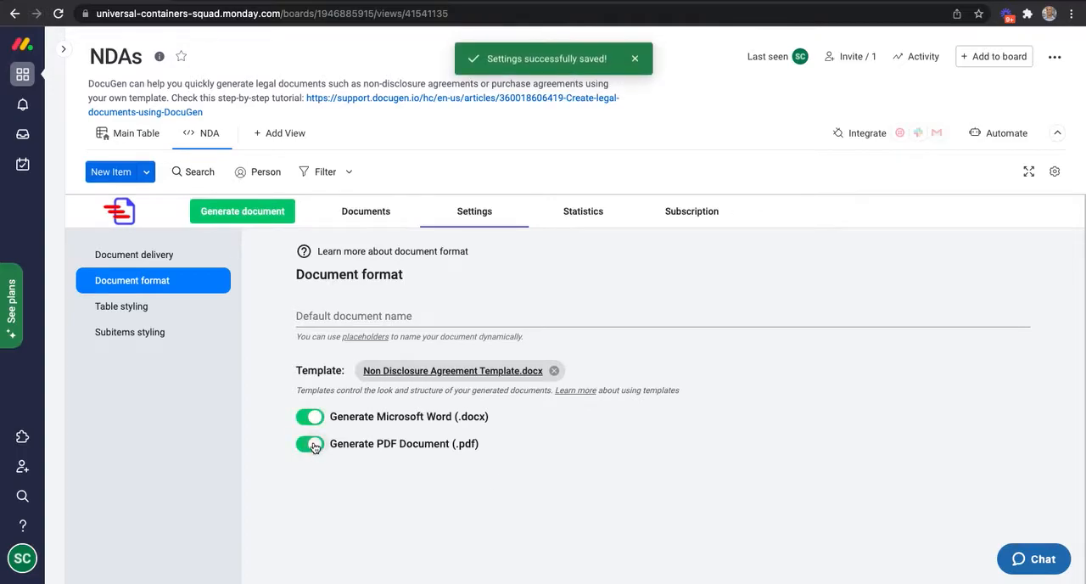
{"action": "left_click", "coordinate": [310, 416]}
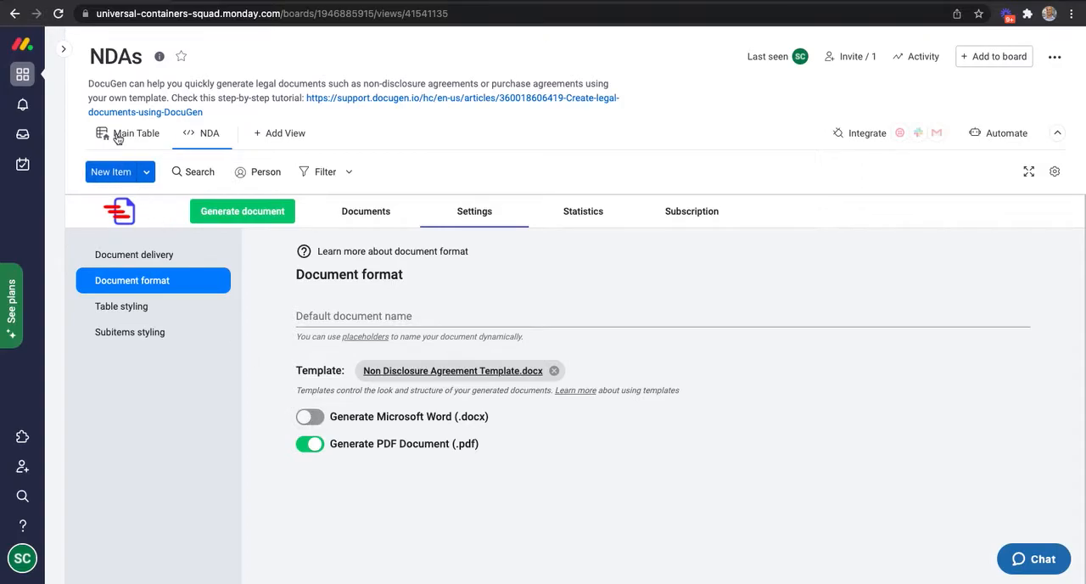
{"action": "left_click", "coordinate": [137, 133]}
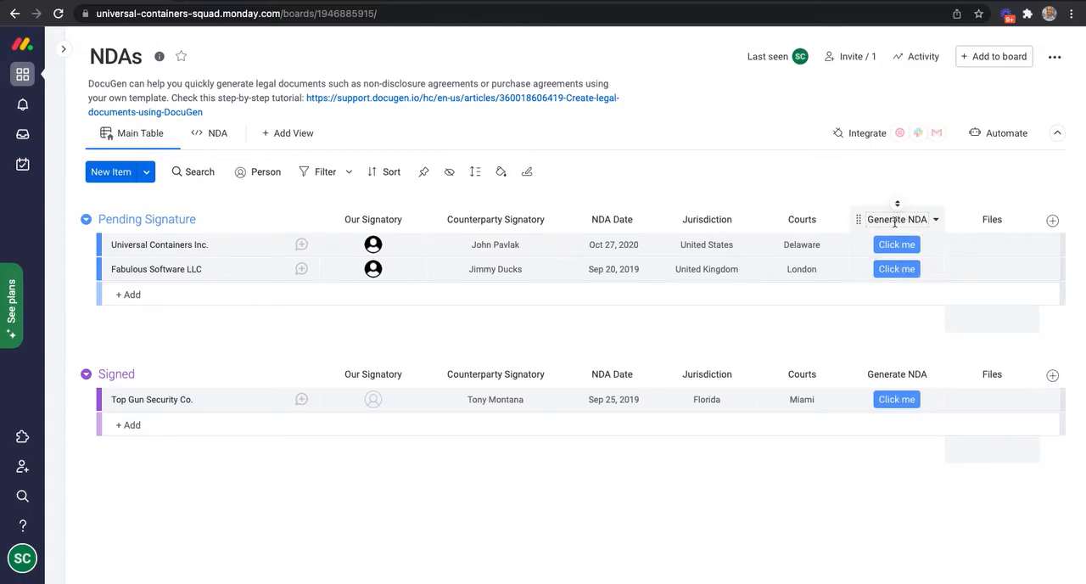
Step: Search integrations for 'docugen' and start its 'When this button is clicked' recipe
{"action": "left_click", "coordinate": [867, 133]}
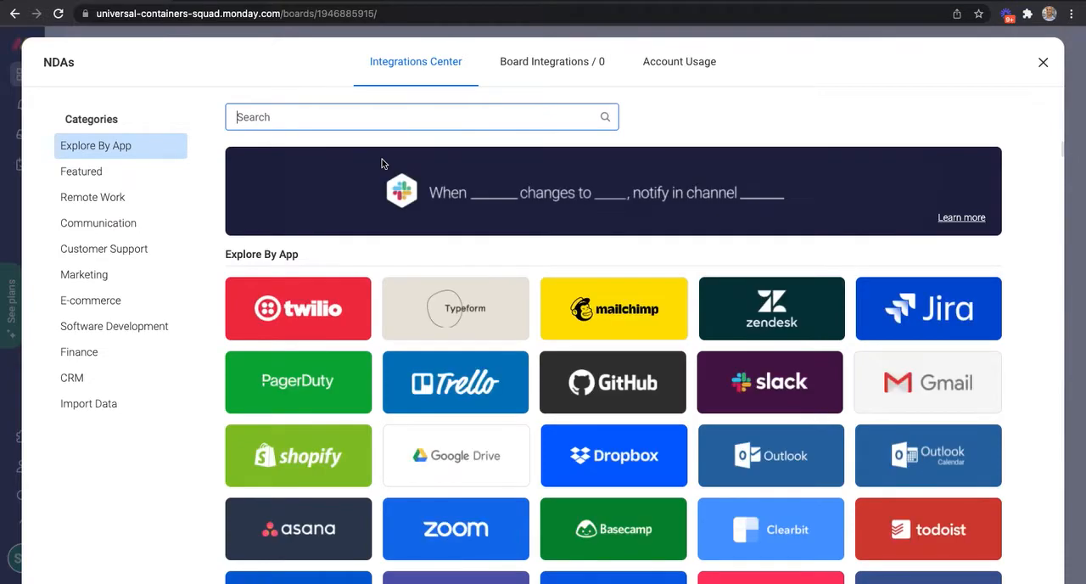
{"action": "type", "text": "docugen"}
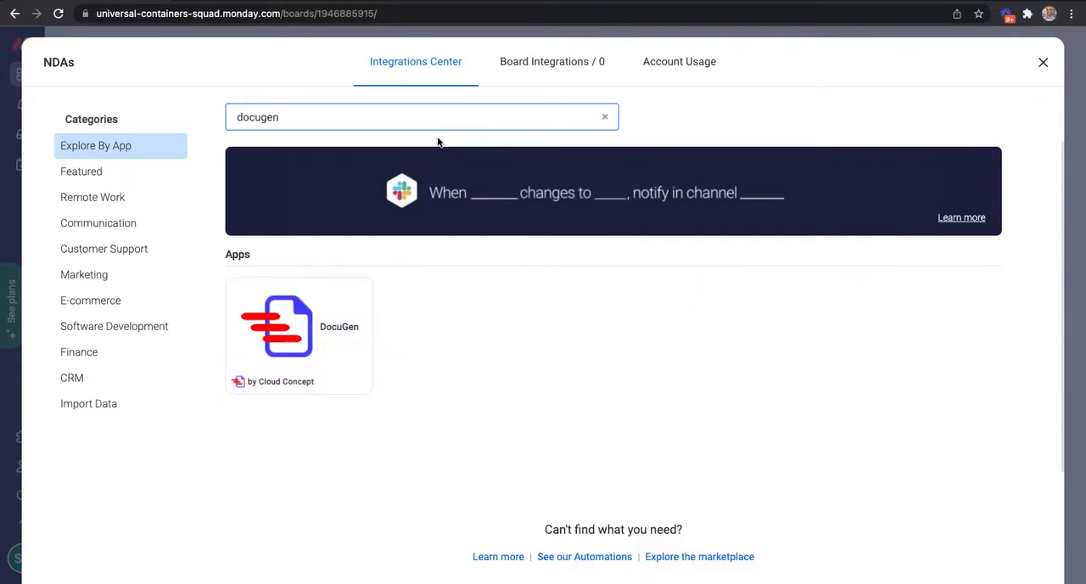
{"action": "left_click", "coordinate": [298, 331]}
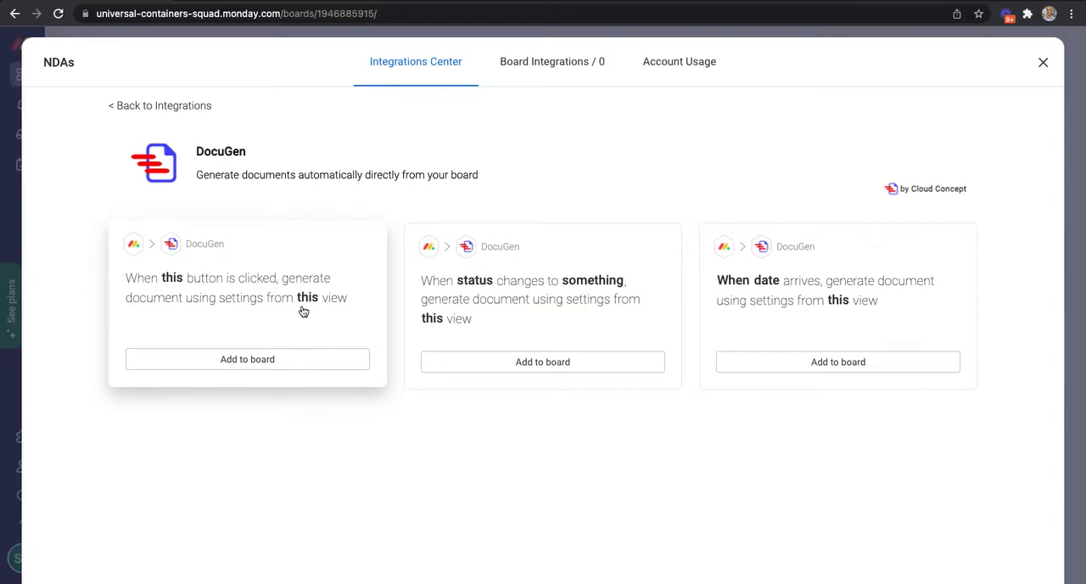
{"action": "mouse_move", "coordinate": [102, 258]}
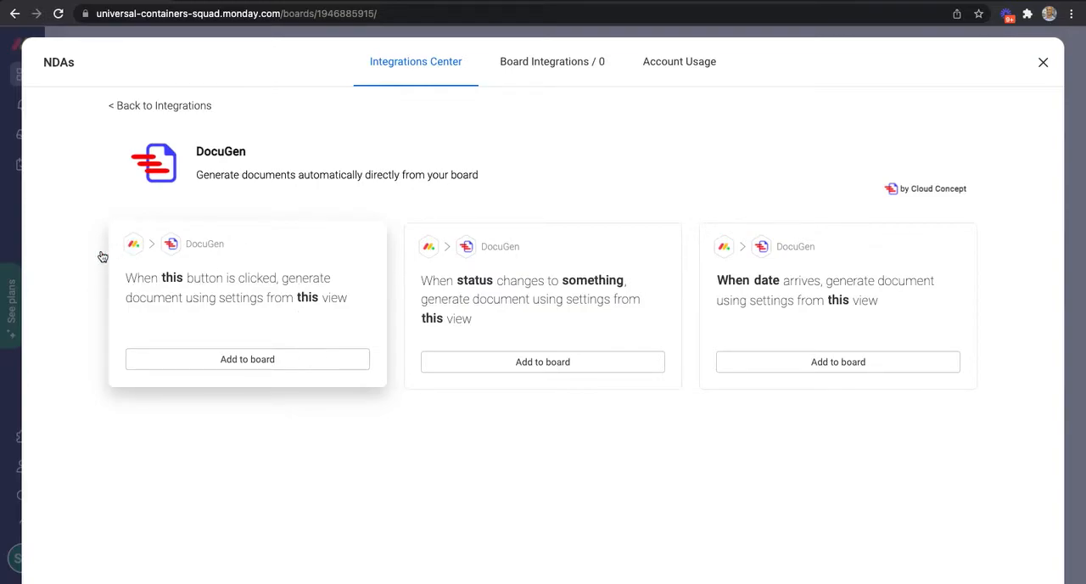
{"action": "mouse_move", "coordinate": [247, 254]}
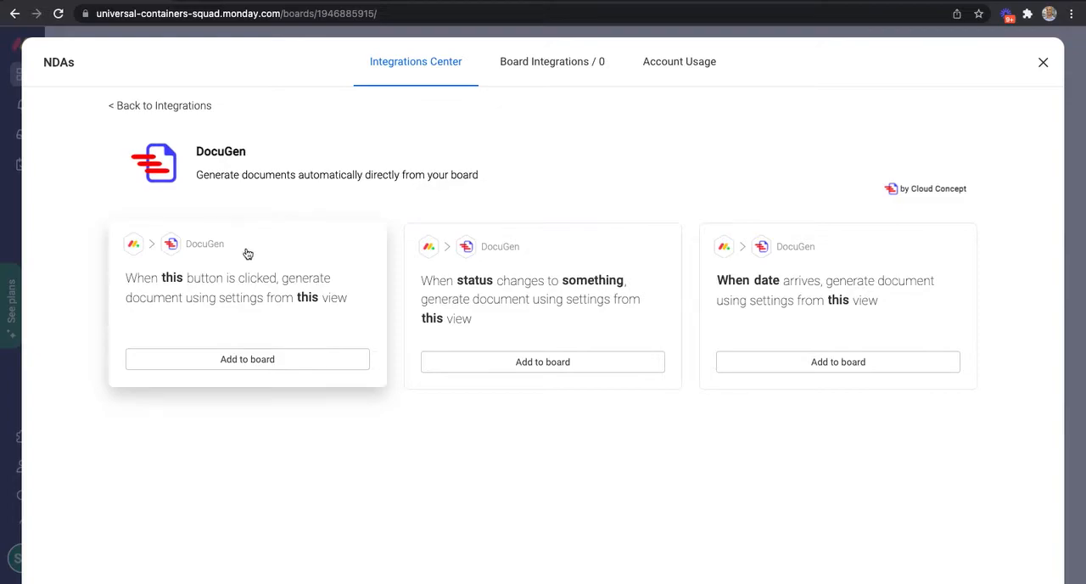
{"action": "mouse_move", "coordinate": [814, 210]}
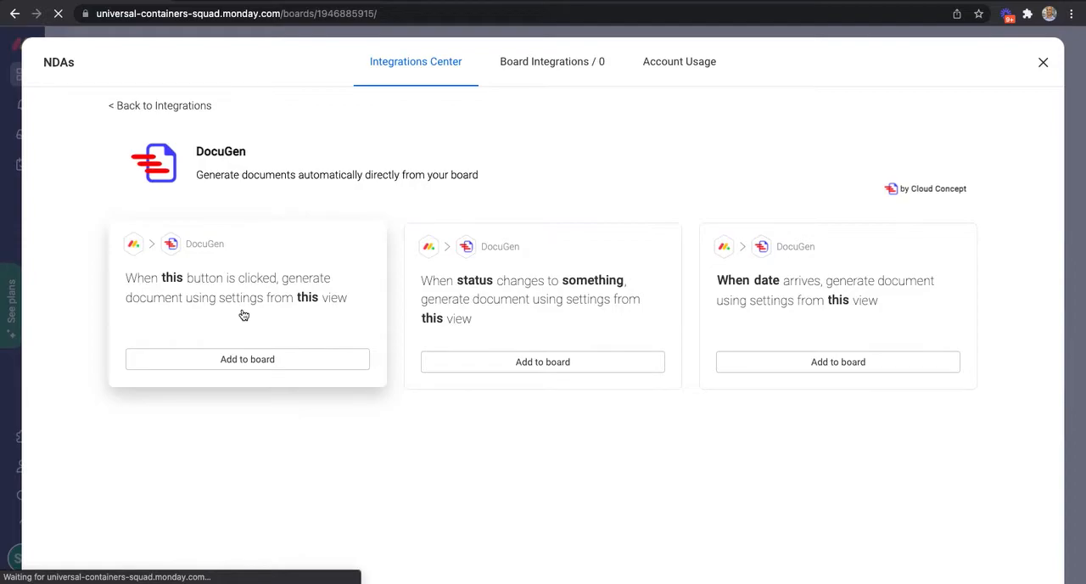
{"action": "left_click", "coordinate": [247, 288]}
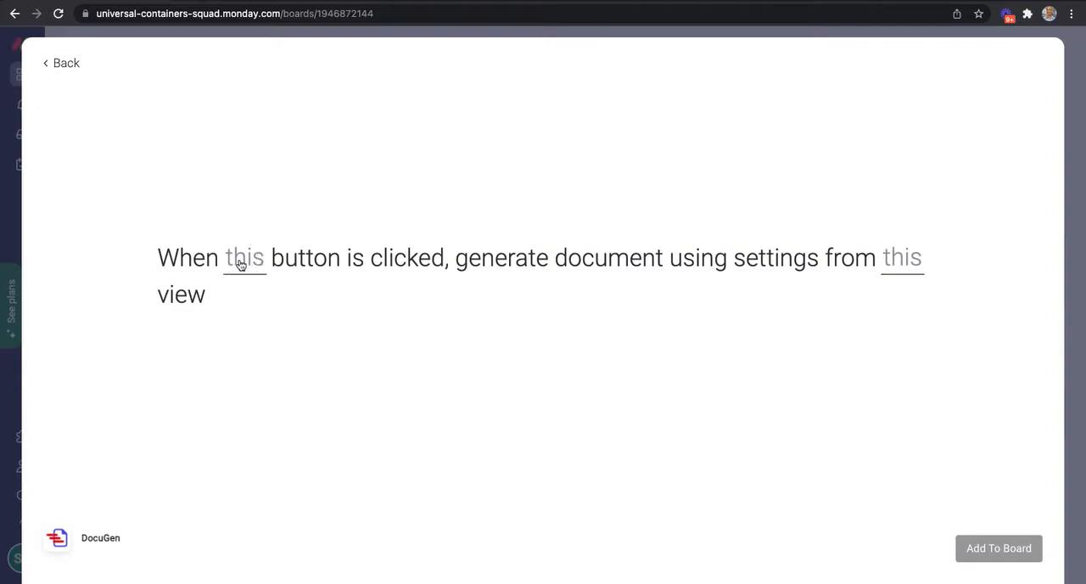
Step: Set the recipe's button to Generate NDA and view to NDA, then add it
{"action": "left_click", "coordinate": [244, 257]}
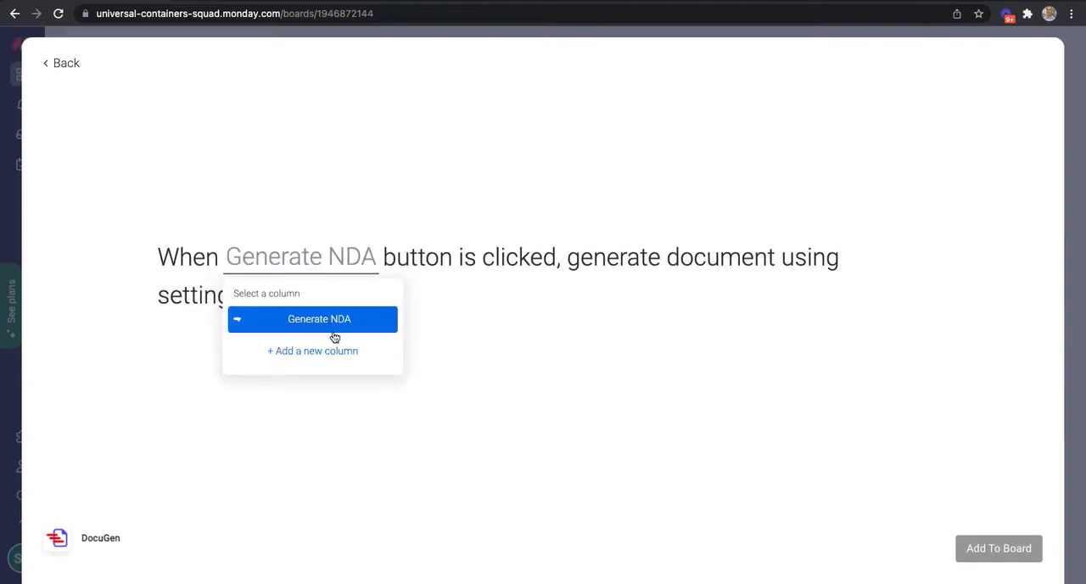
{"action": "left_click", "coordinate": [319, 318]}
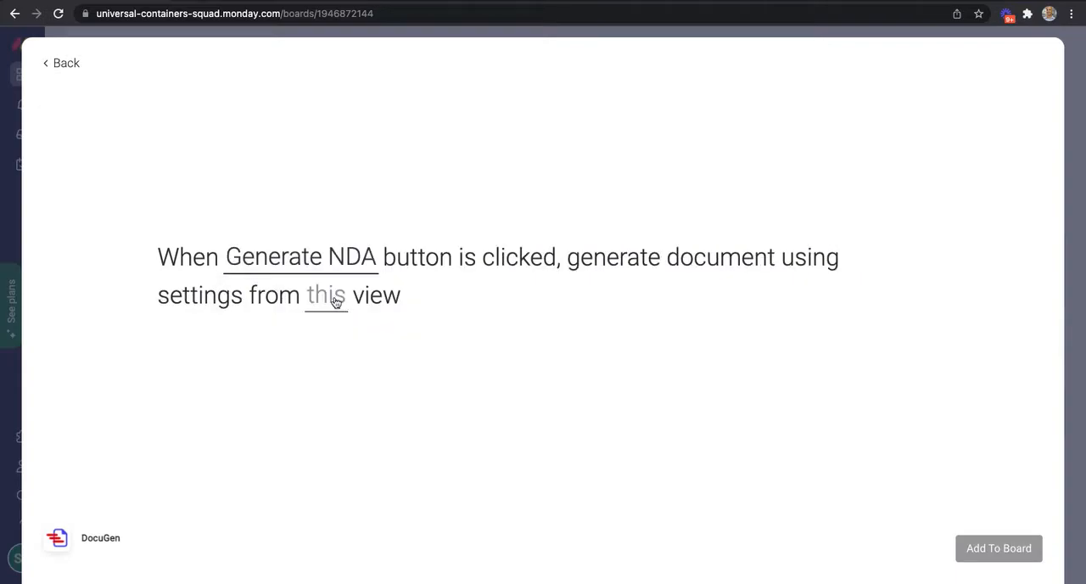
{"action": "left_click", "coordinate": [325, 295]}
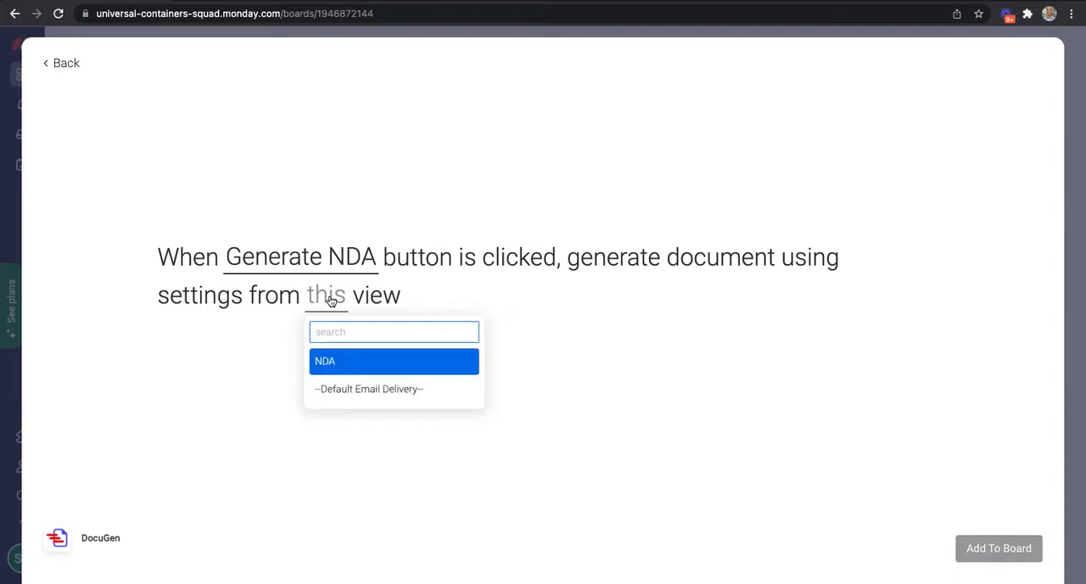
{"action": "left_click", "coordinate": [325, 361]}
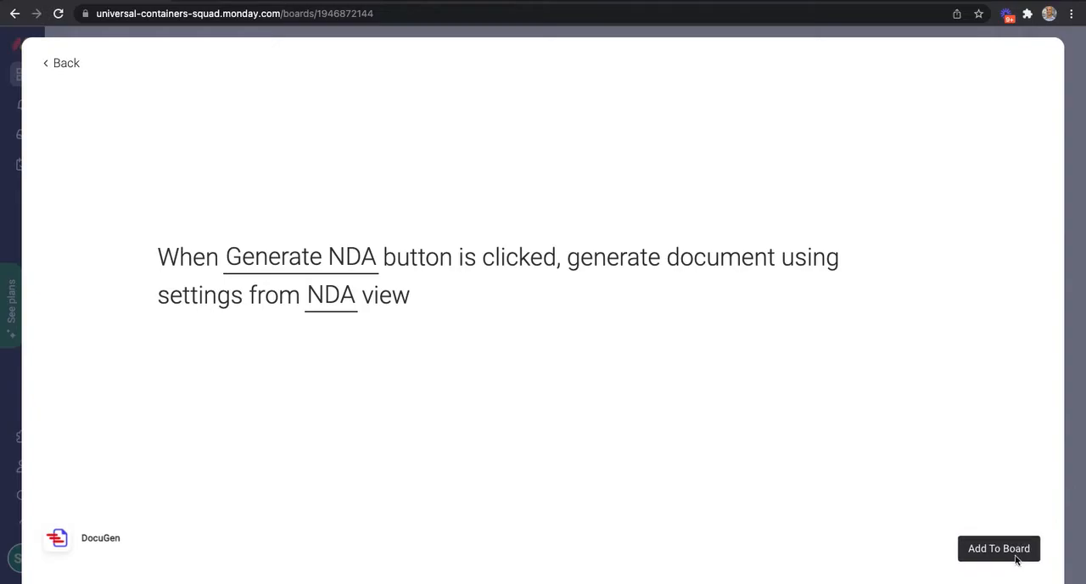
{"action": "left_click", "coordinate": [999, 549]}
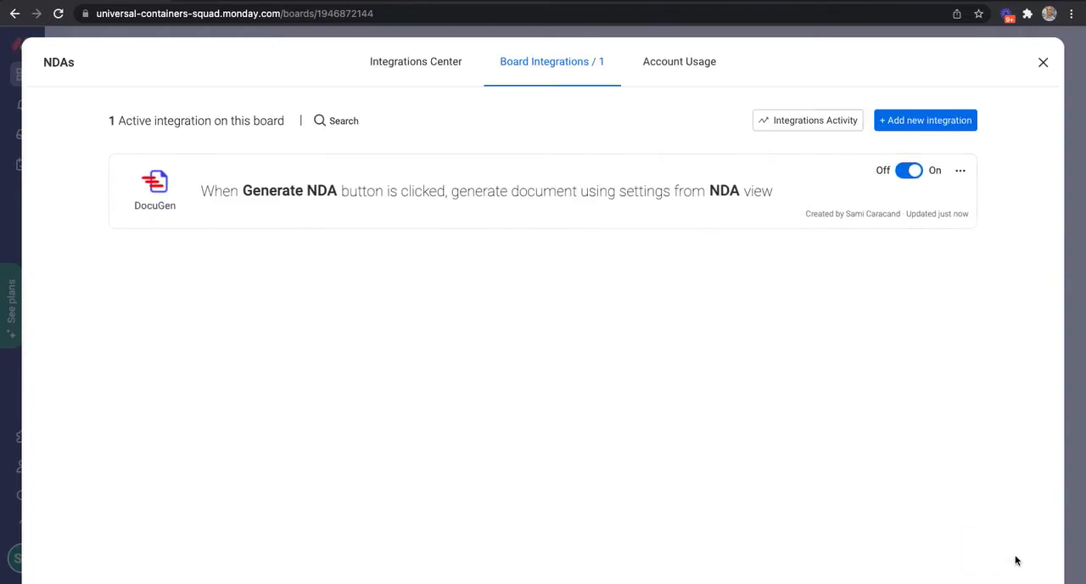
Step: Recheck the NDA view's Files-column delivery and PDF-only format, then return to Main Table
{"action": "left_click", "coordinate": [1043, 62]}
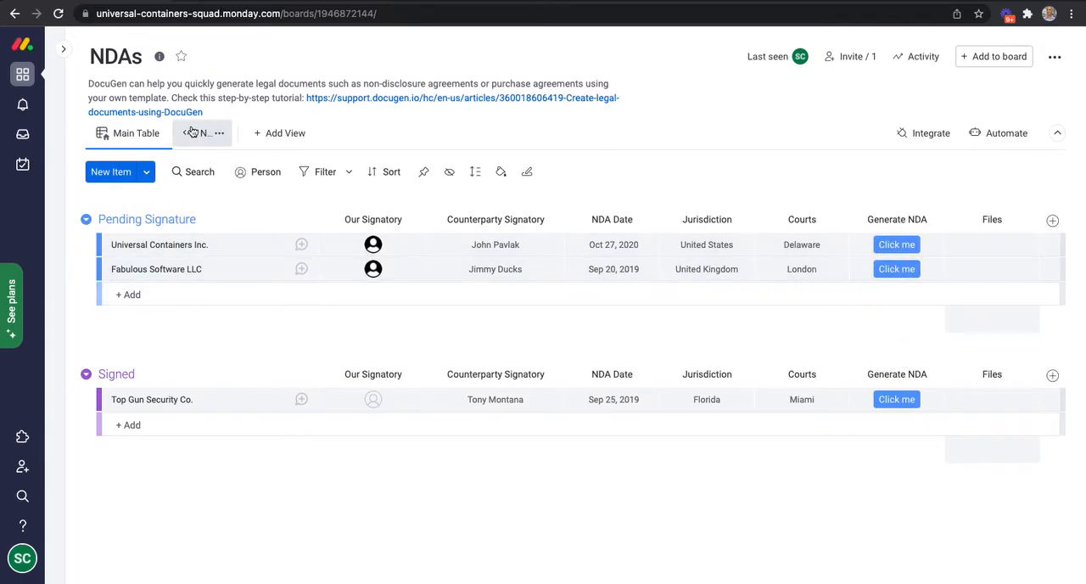
{"action": "left_click", "coordinate": [204, 133]}
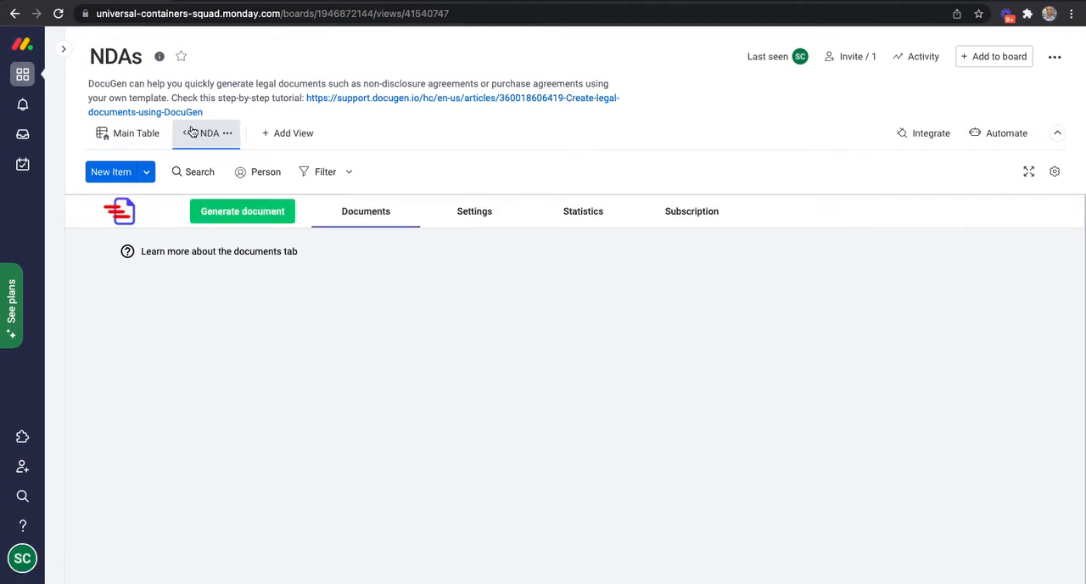
{"action": "left_click", "coordinate": [474, 210]}
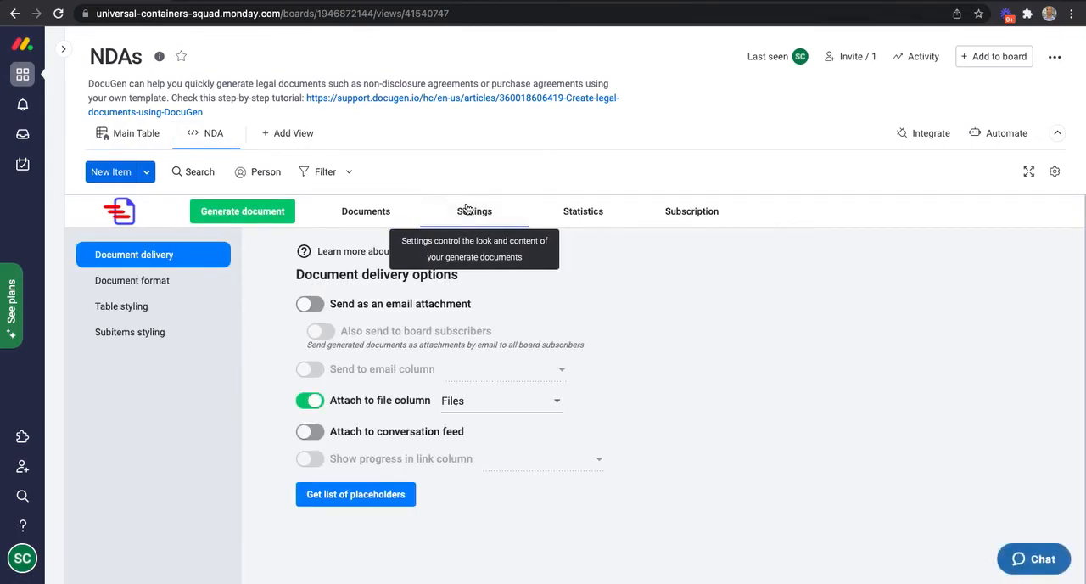
{"action": "left_click", "coordinate": [133, 280]}
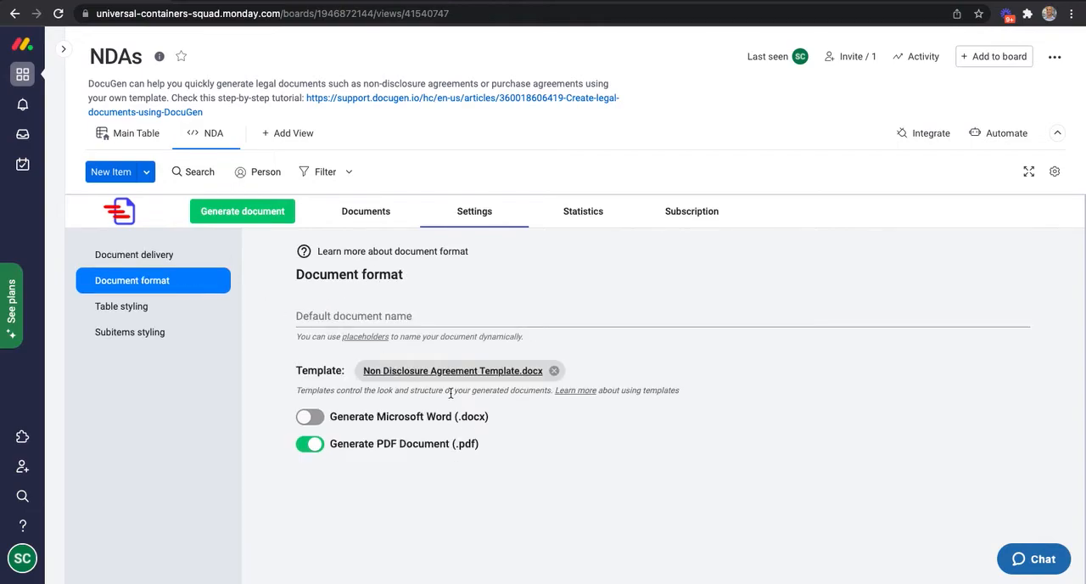
{"action": "left_click", "coordinate": [135, 133]}
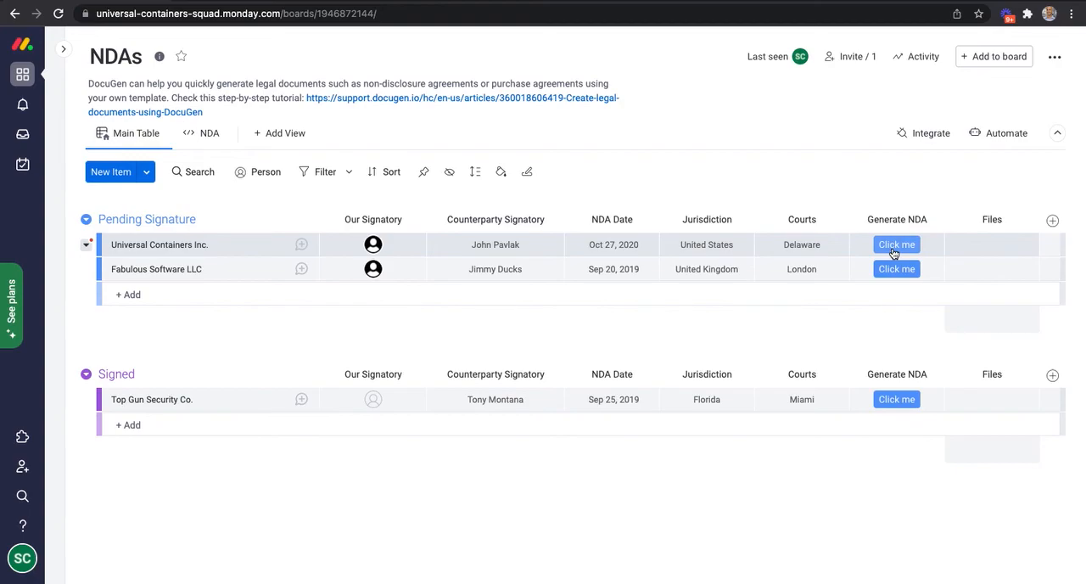
Step: Generate the NDA for Universal Containers Inc. and open its NDA.pdf from Files
{"action": "left_click", "coordinate": [896, 245]}
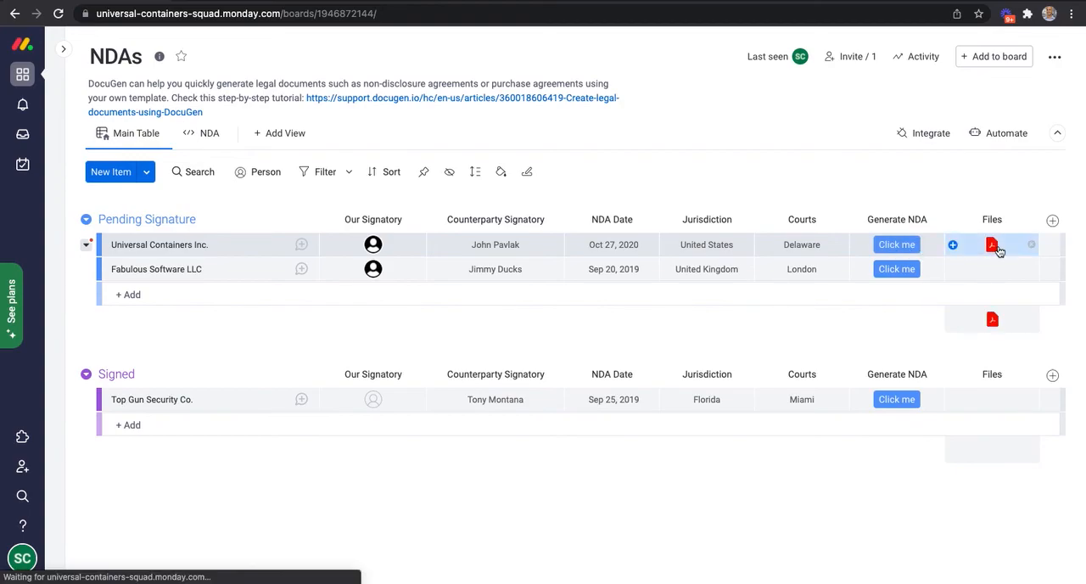
{"action": "left_click", "coordinate": [992, 245]}
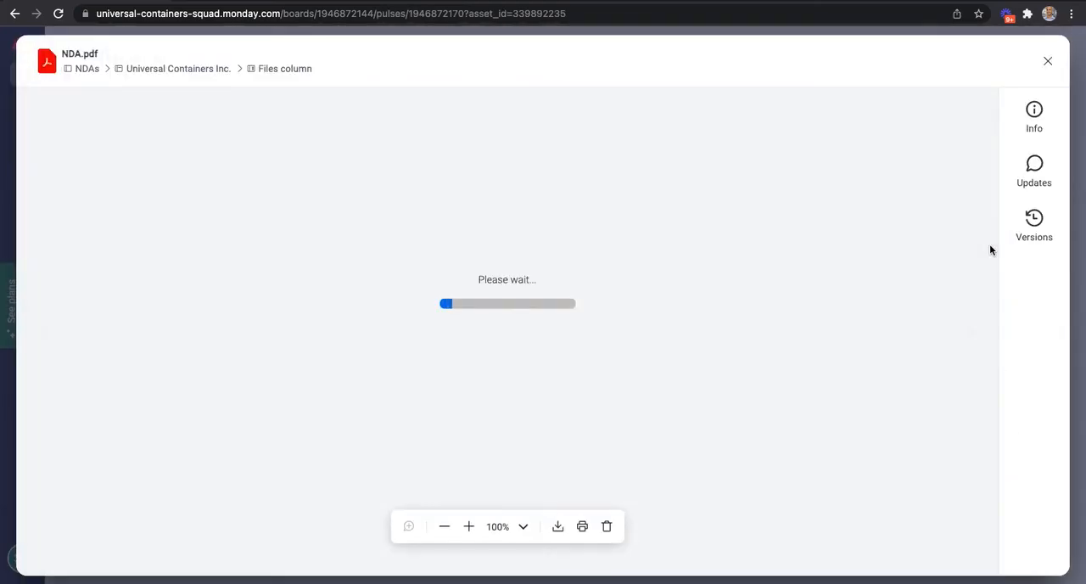